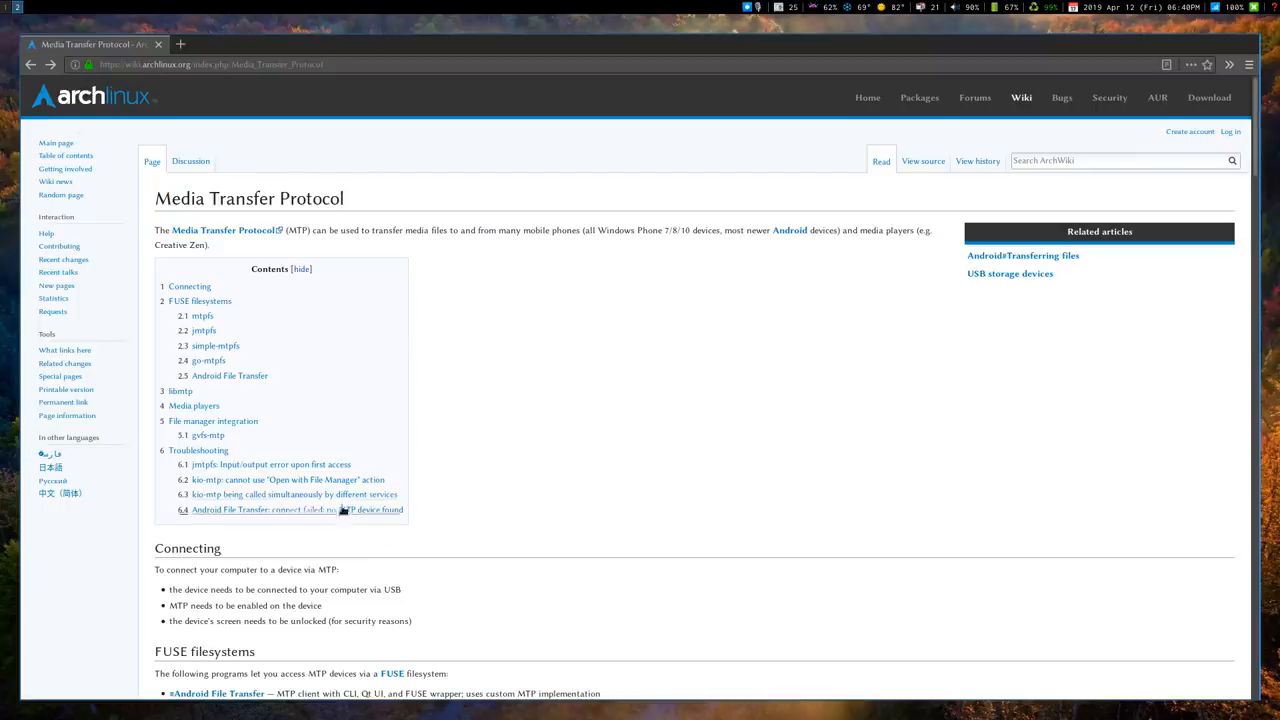
mouse_move(215, 346)
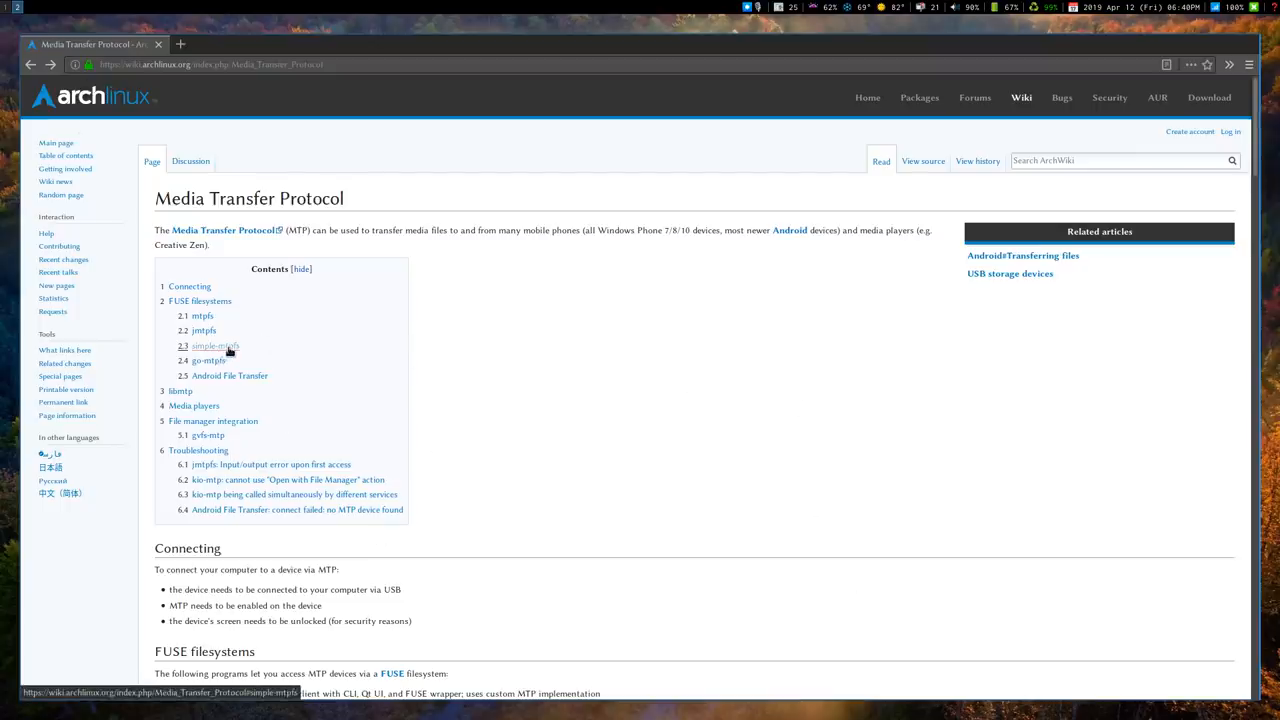
- Read the simple-mtpfs section of the wiki page, then browse and close its manual page
left_click(215, 346)
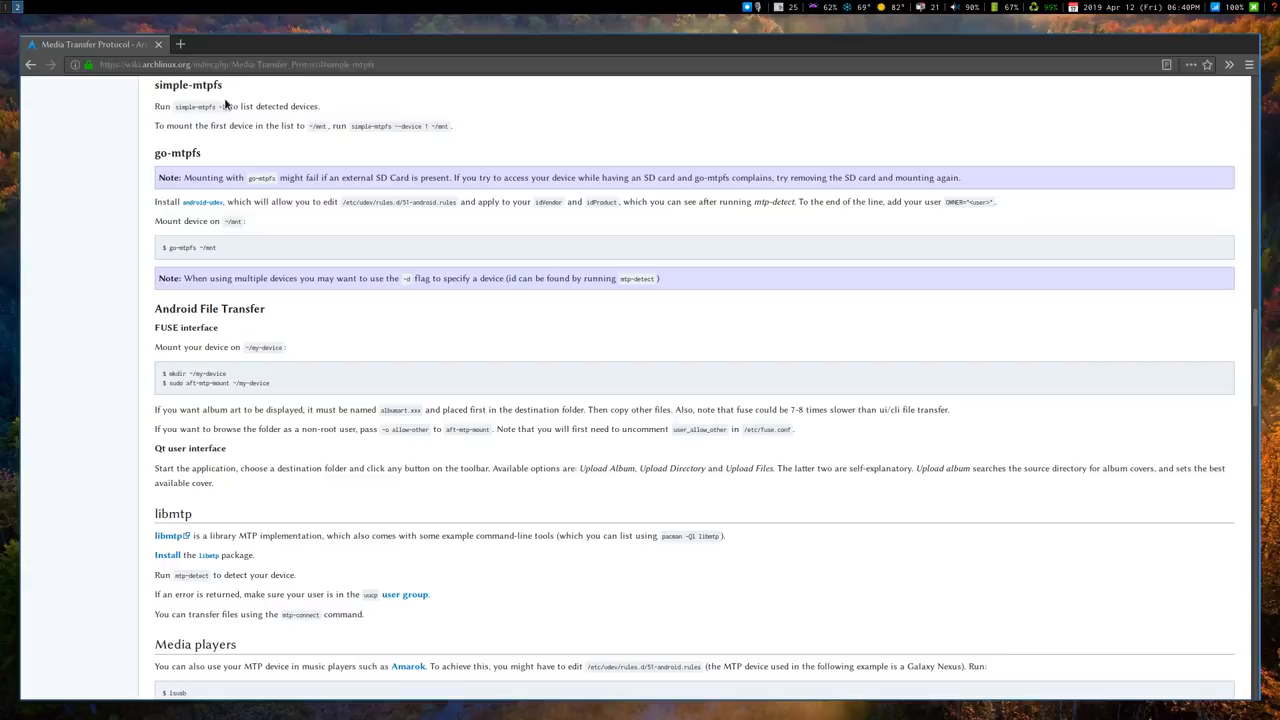
mouse_move(237, 97)
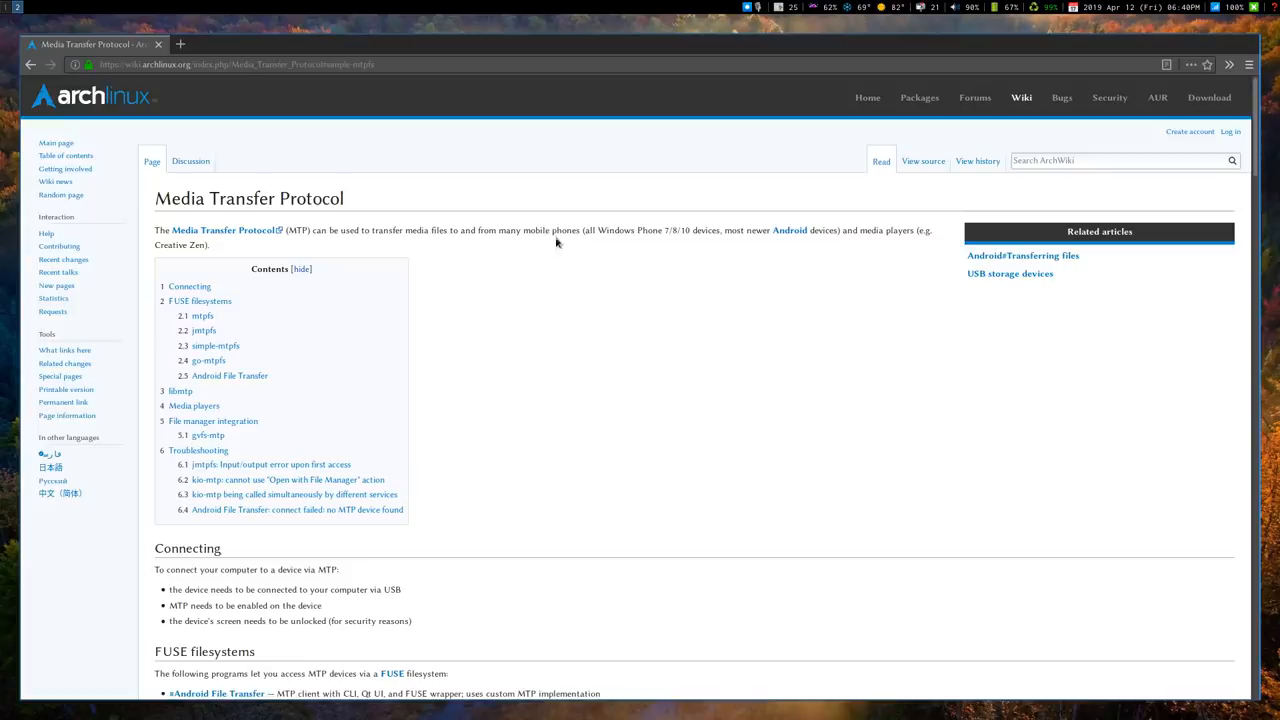
mouse_move(251, 356)
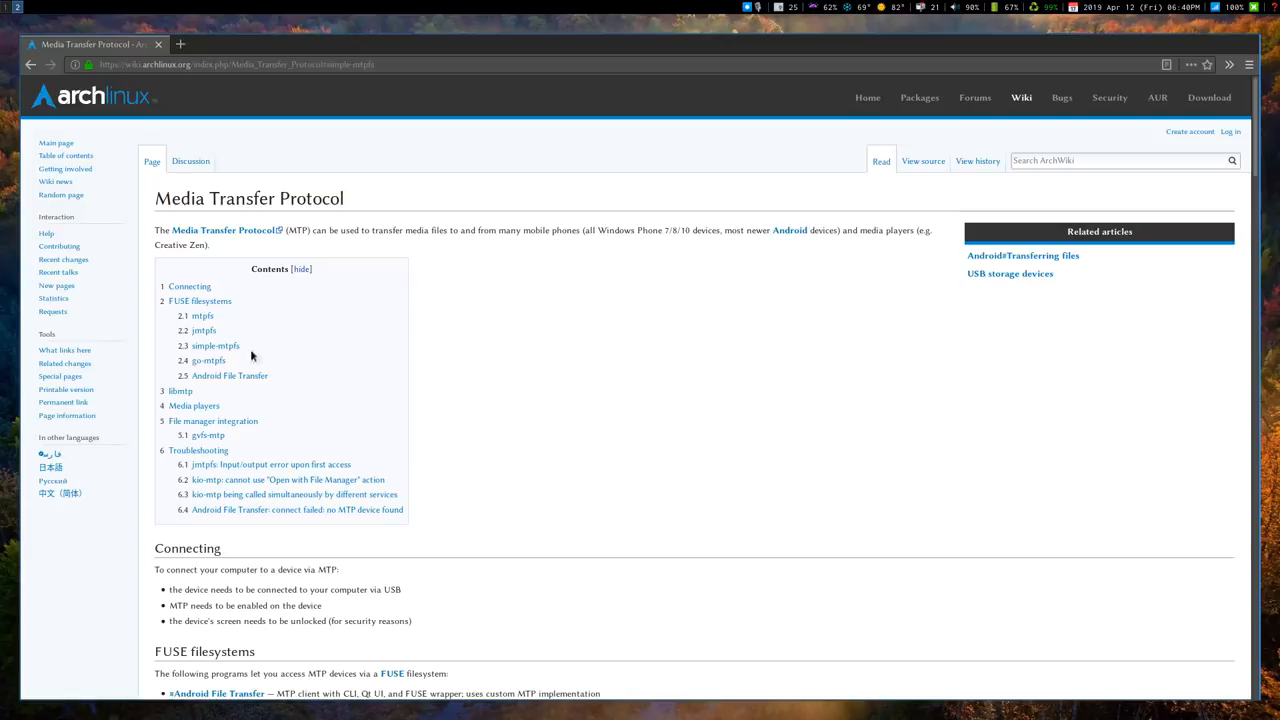
scroll("down", 3)
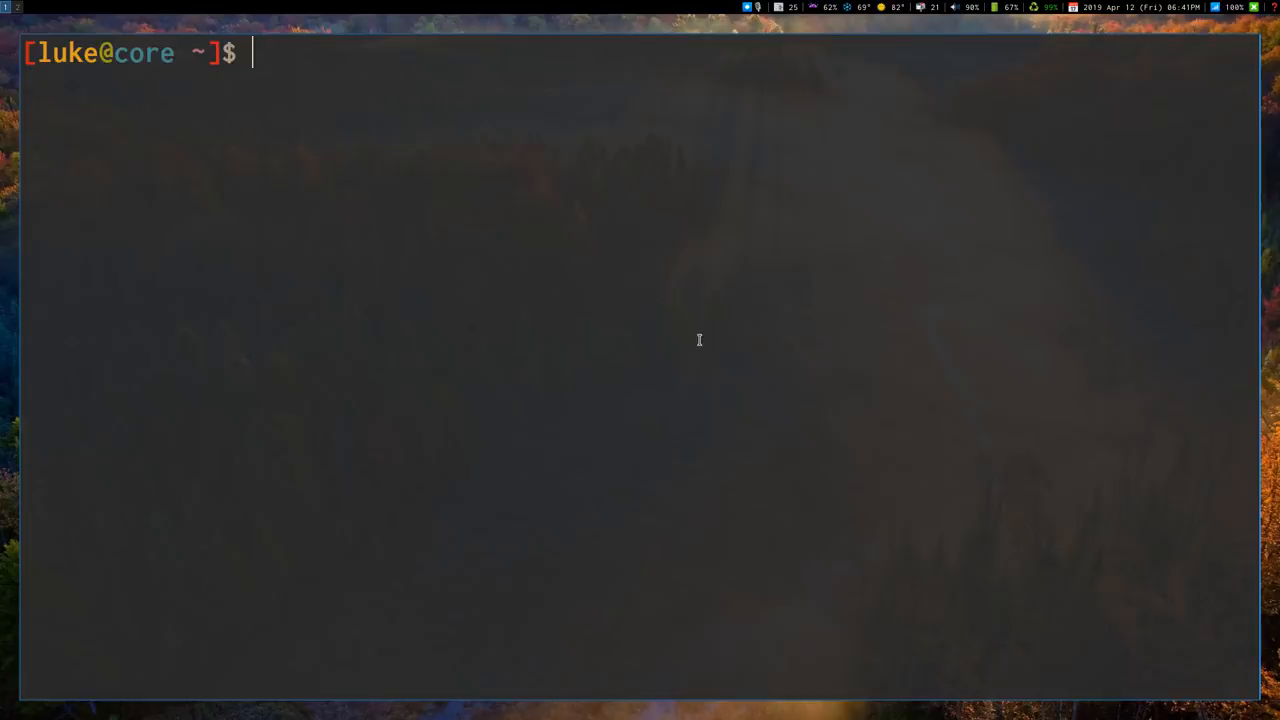
mouse_move(457, 90)
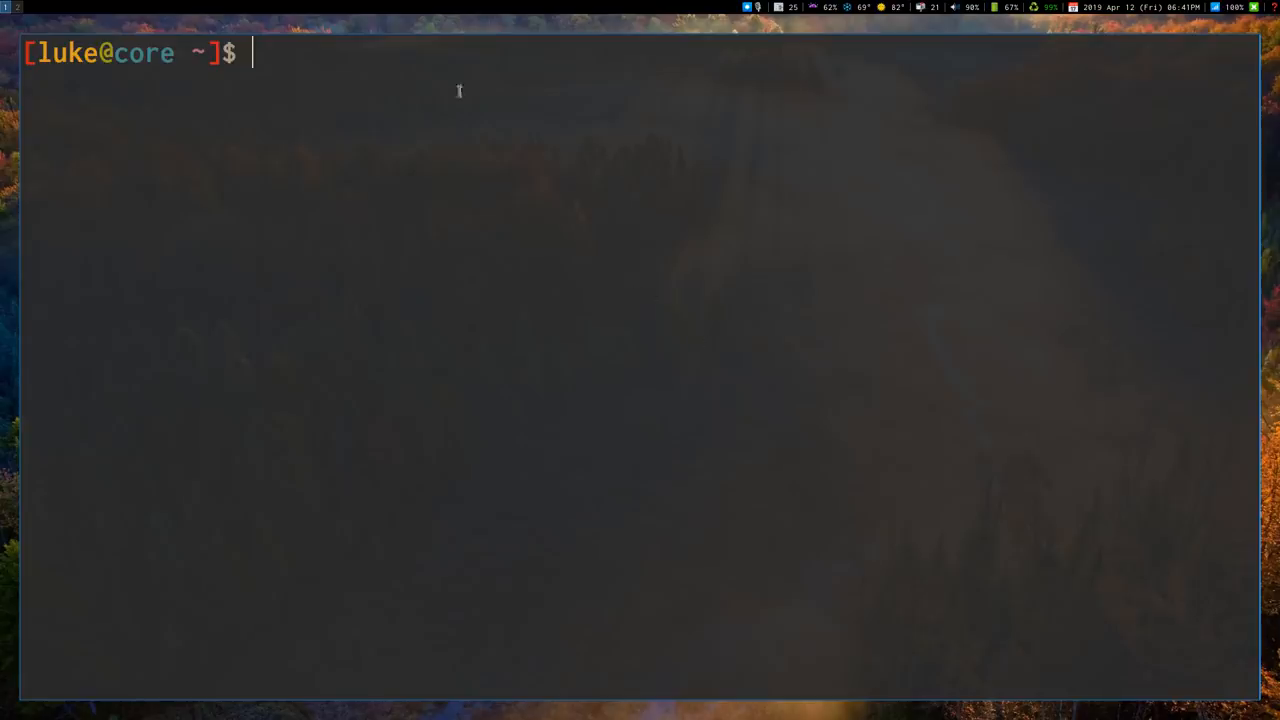
mouse_move(566, 271)
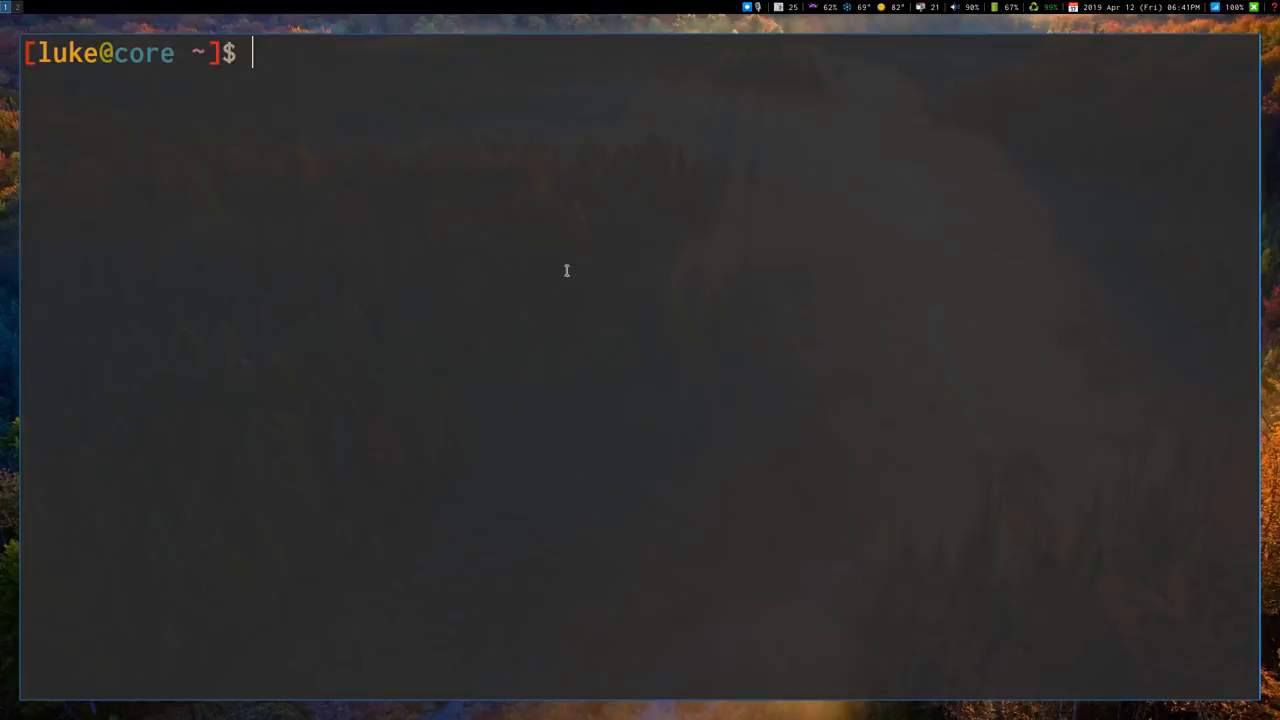
type("s")
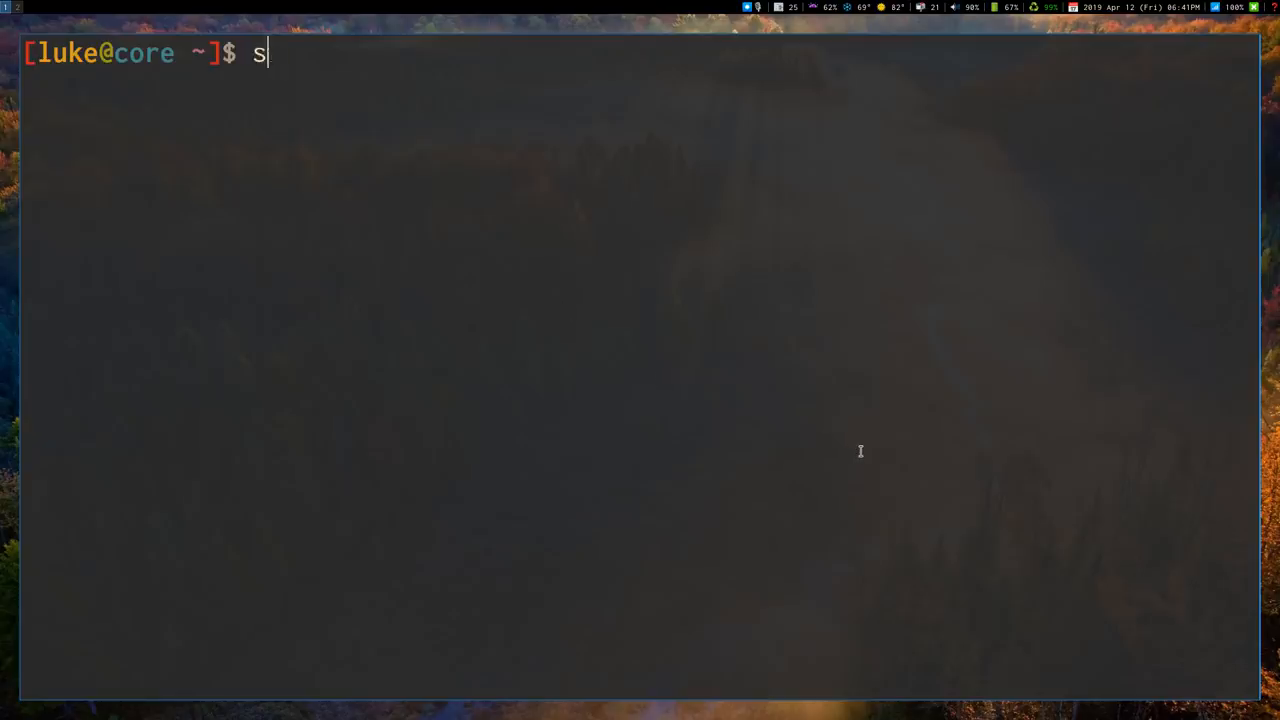
type("man")
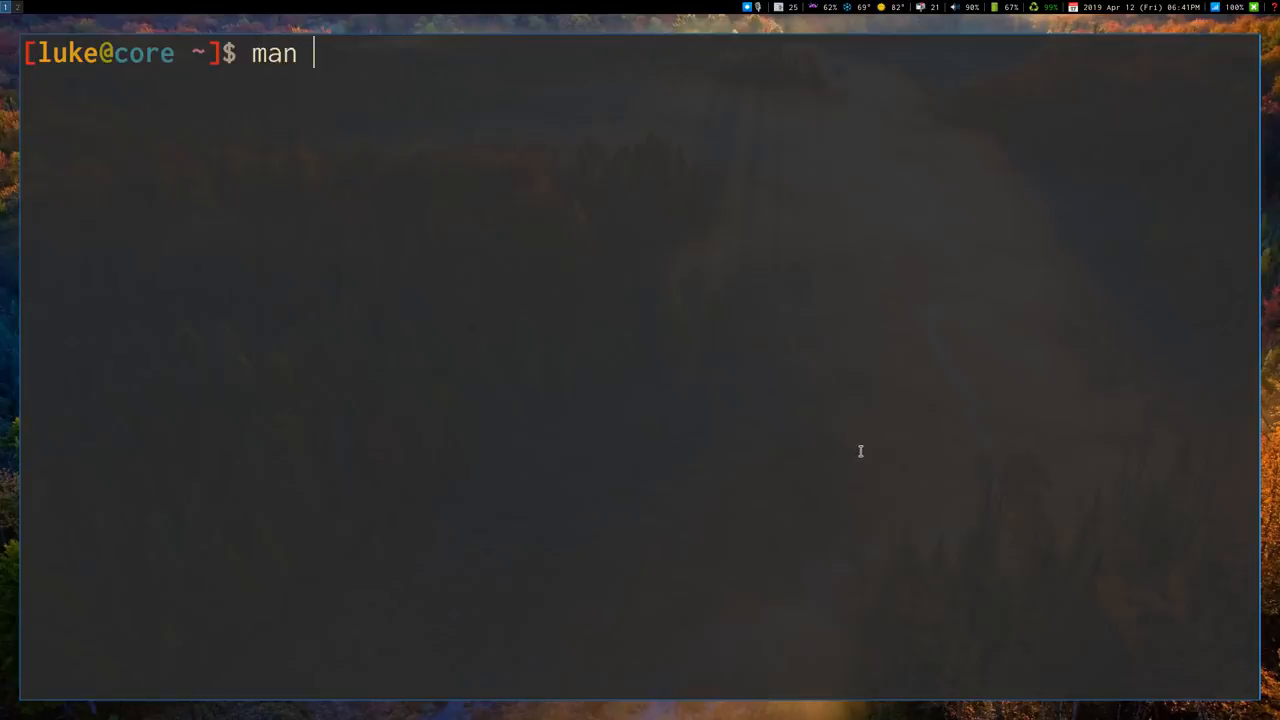
type("simple-")
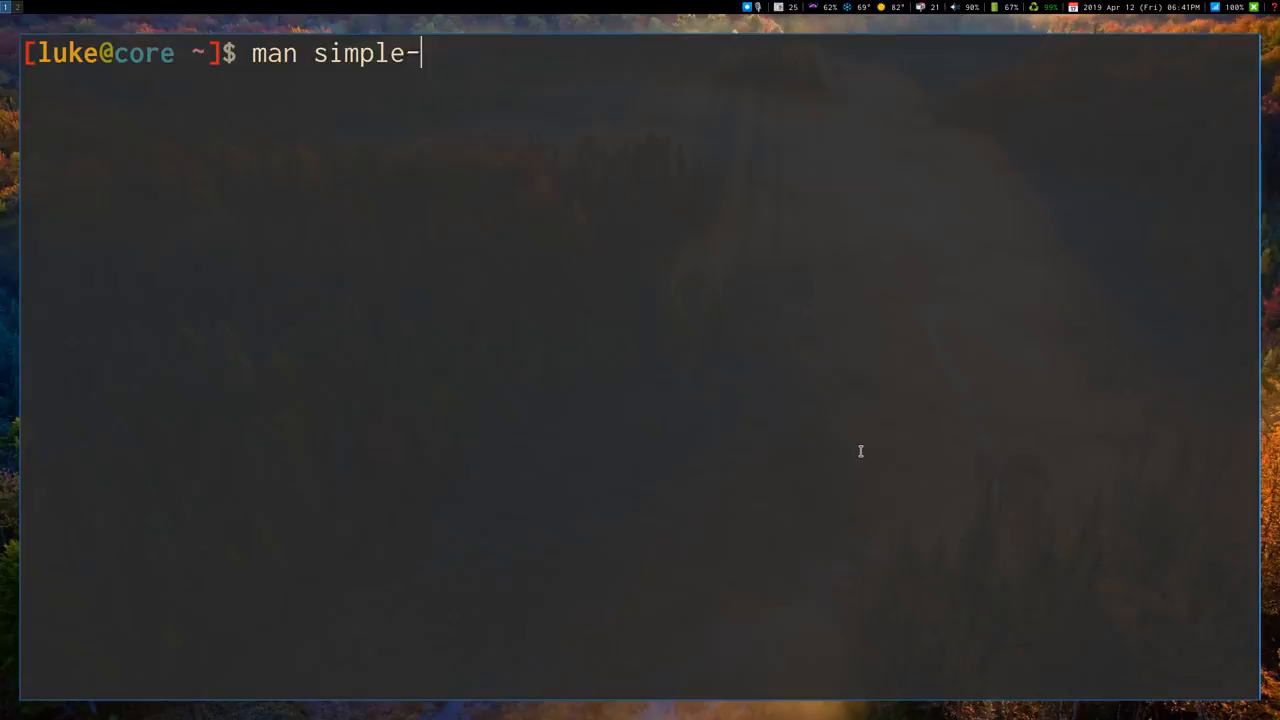
type("m")
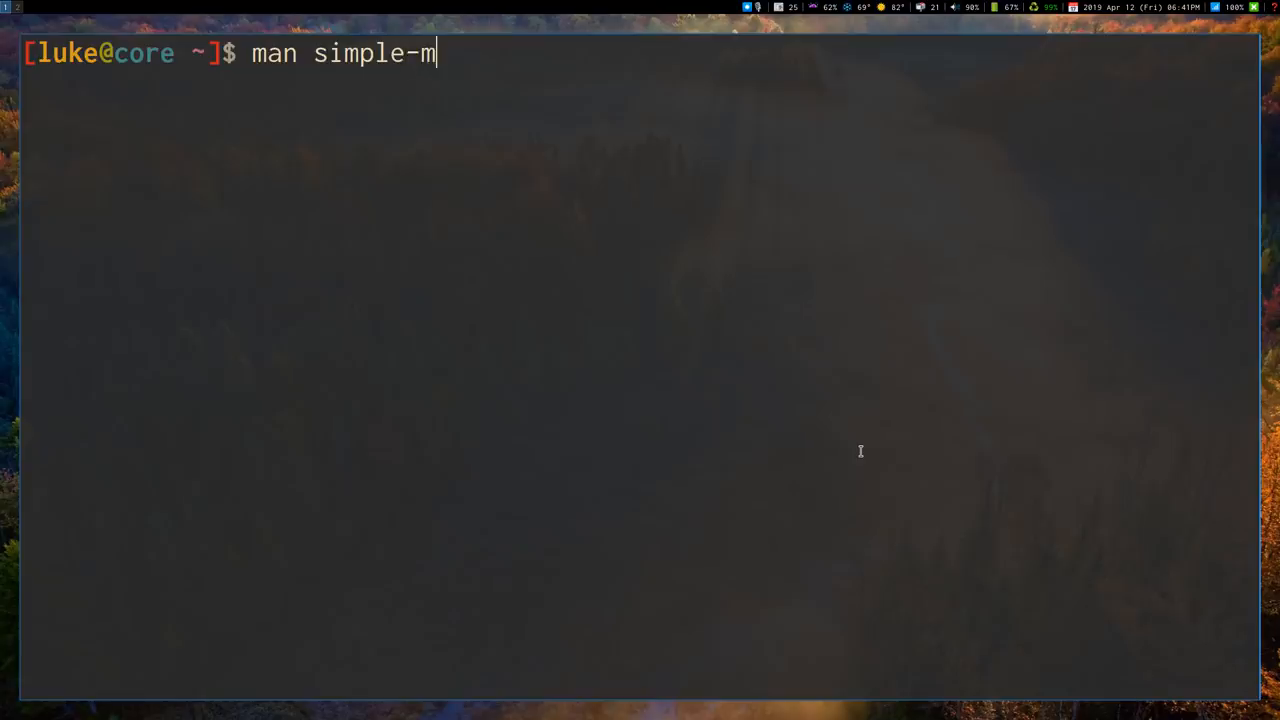
type("tpfs")
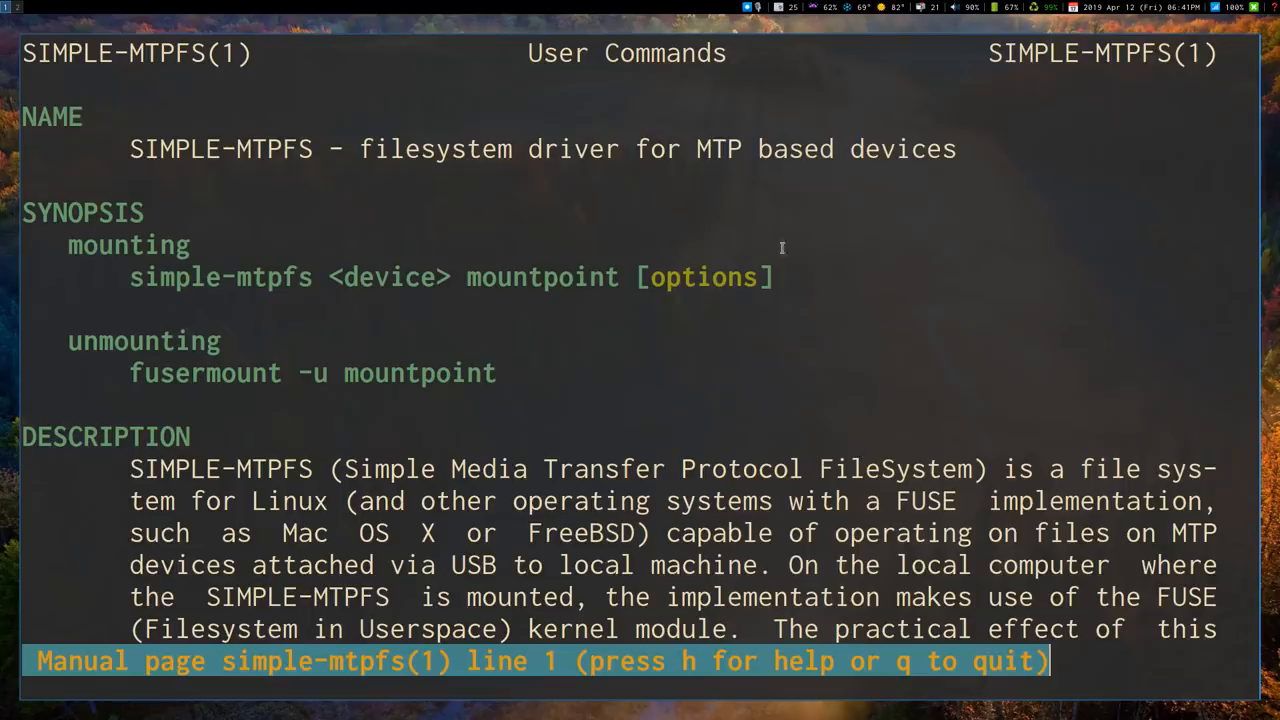
key("q")
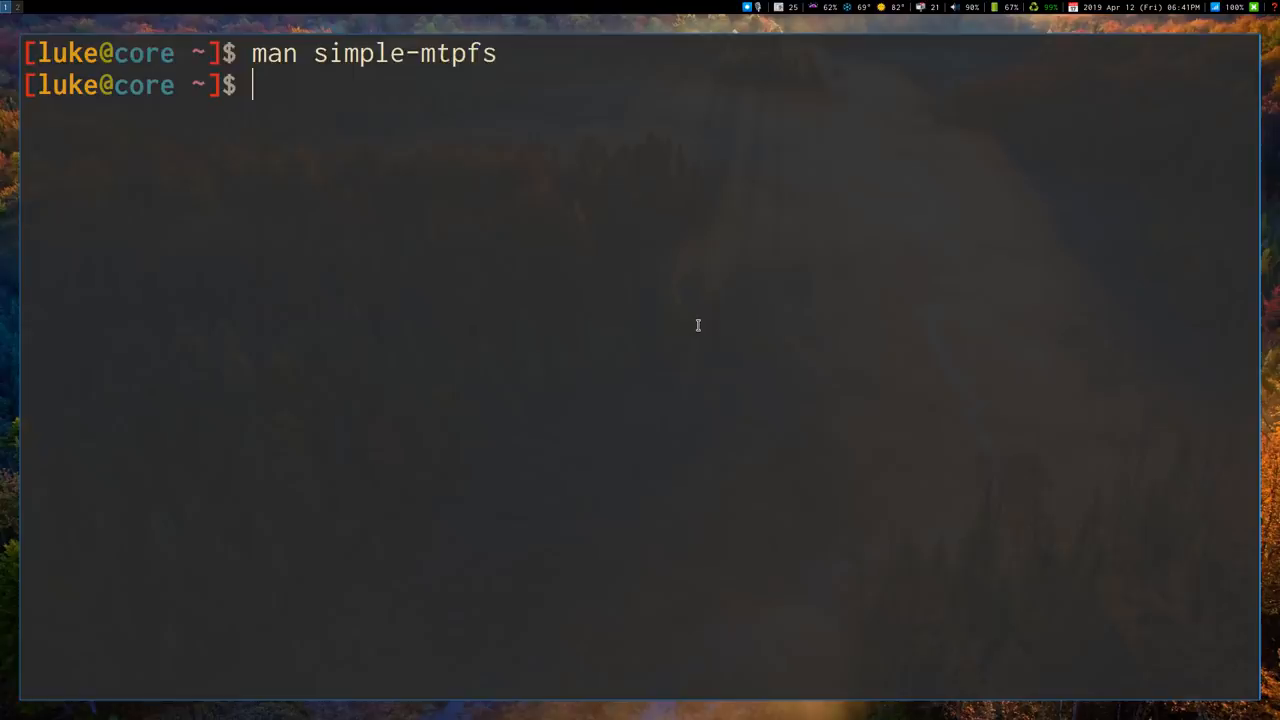
- Run simple-mtpfs -l to list MTP devices, which reports no raw devices found
type("simple-")
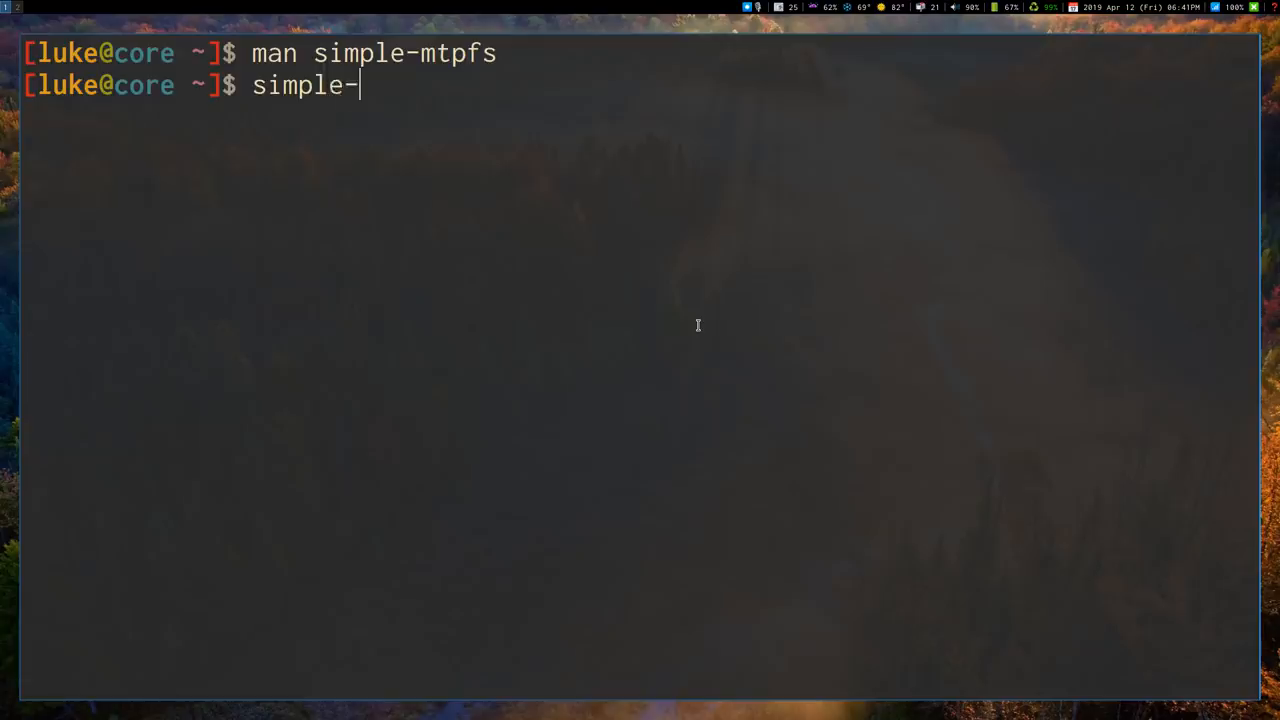
type("mtp")
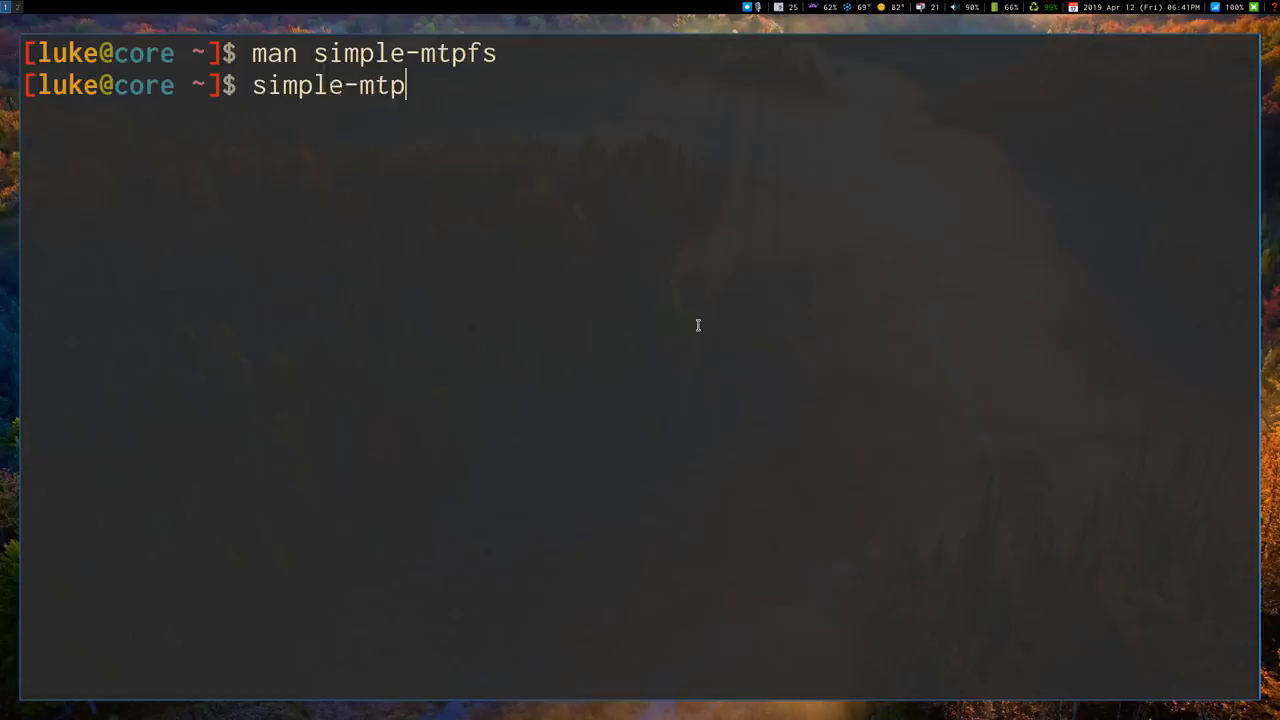
type("f")
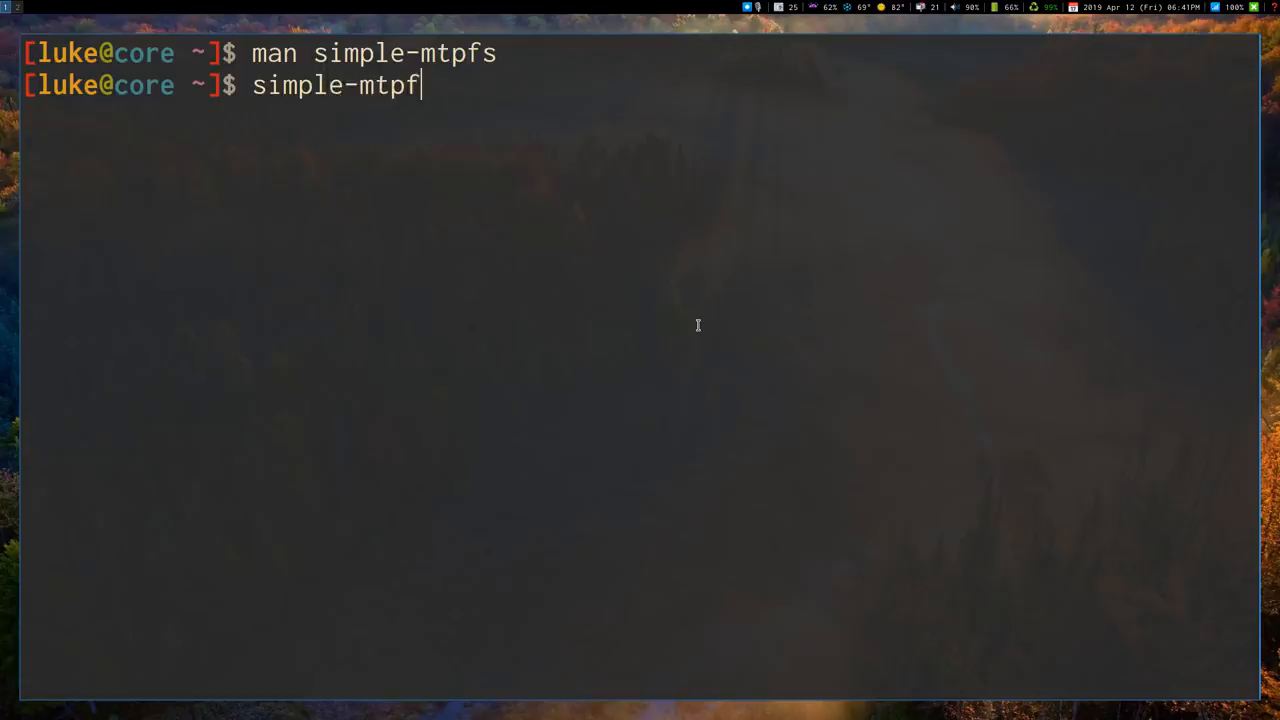
type("s -l")
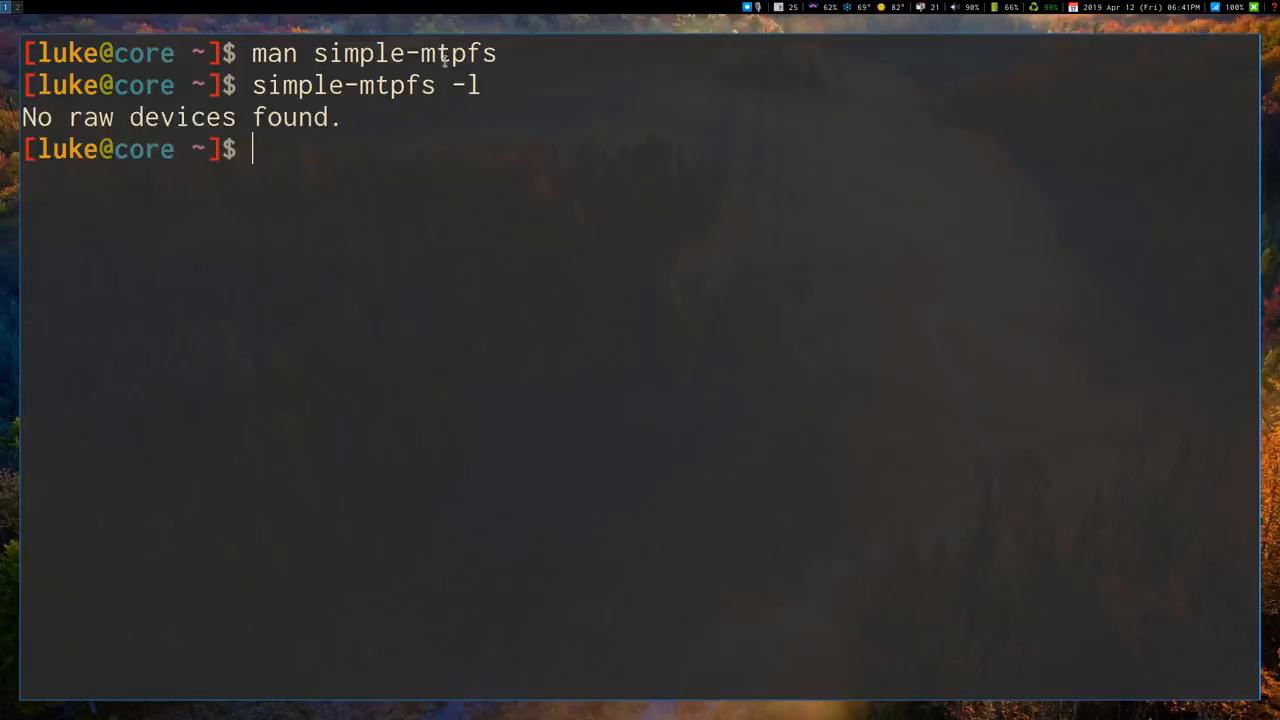
mouse_move(1269, 532)
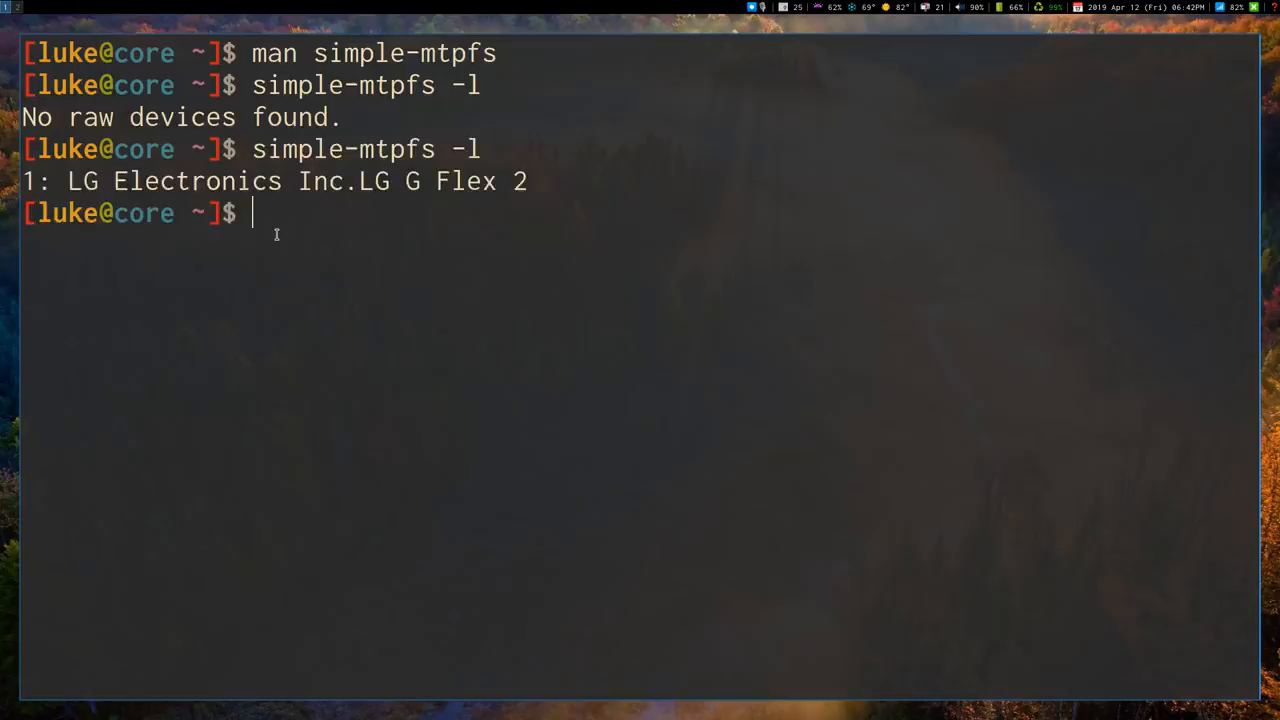
mouse_move(399, 320)
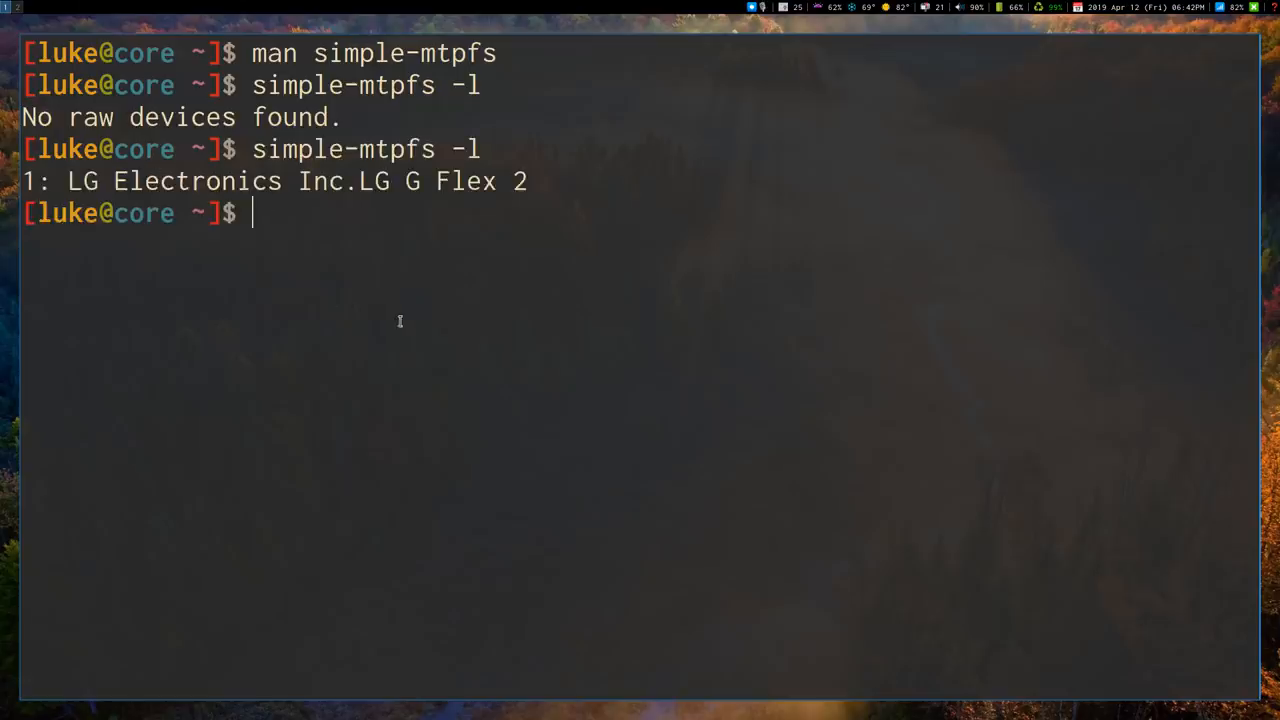
mouse_move(319, 294)
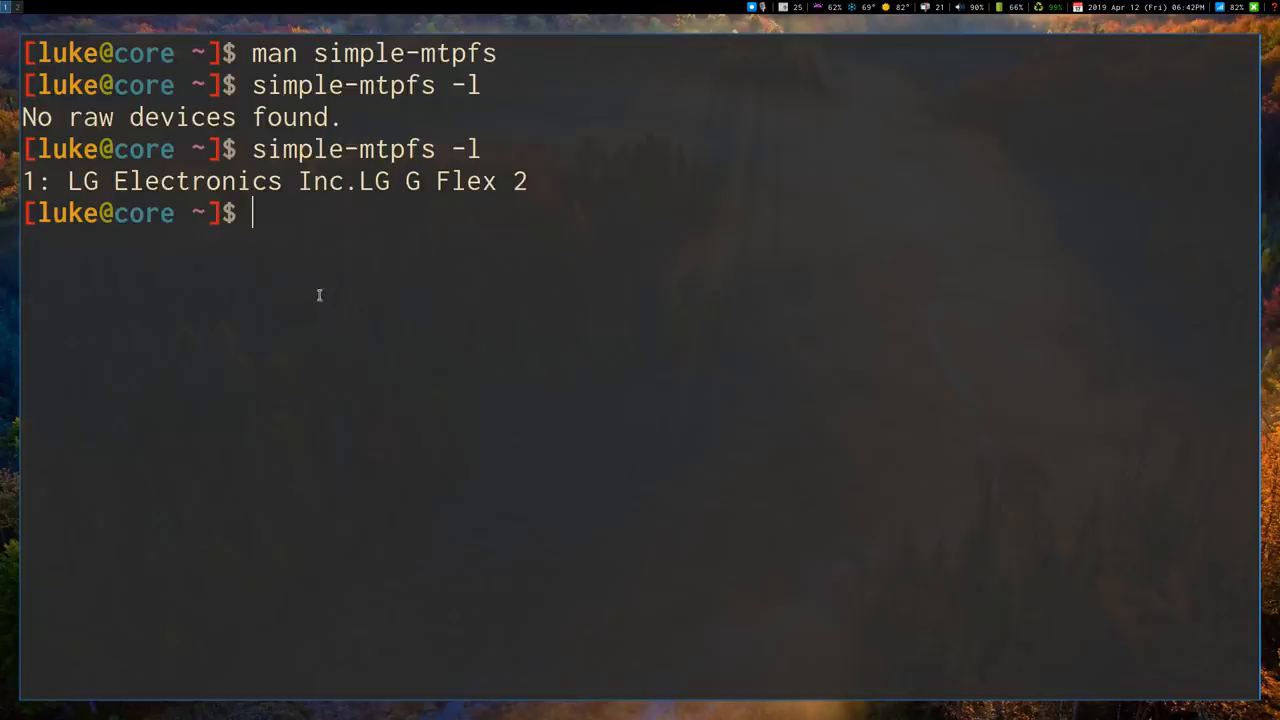
mouse_move(328, 306)
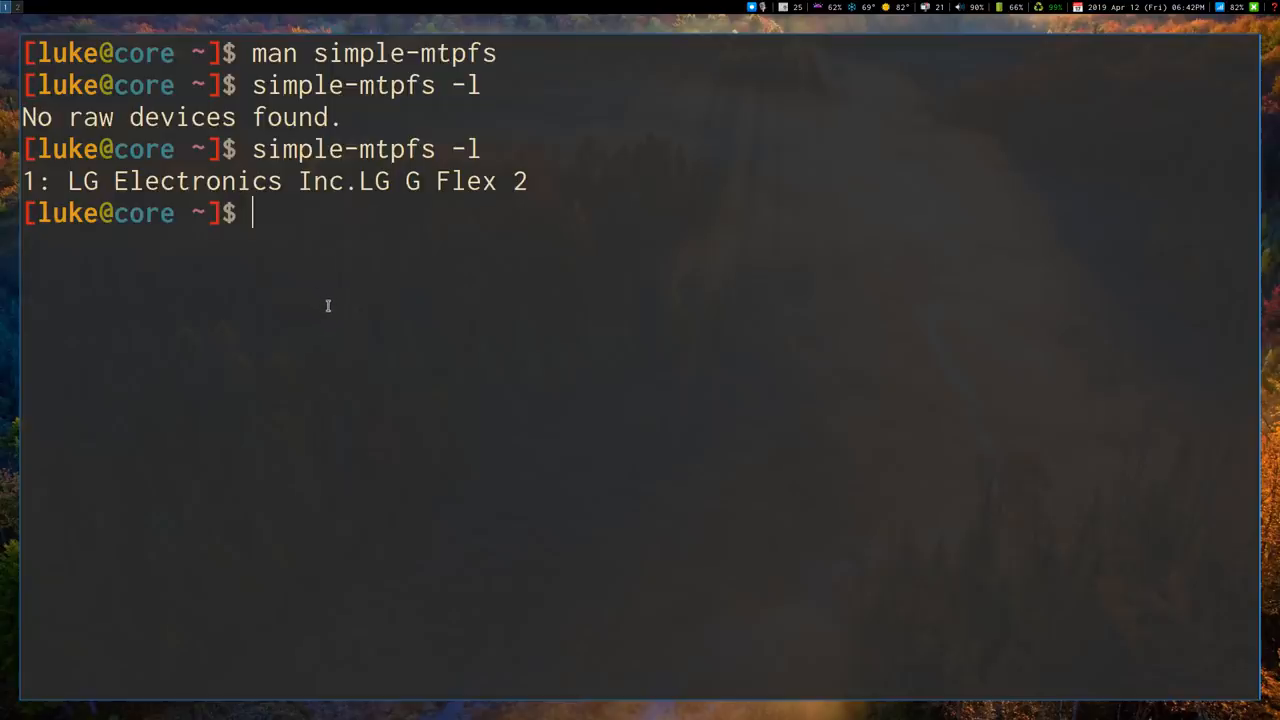
mouse_move(335, 309)
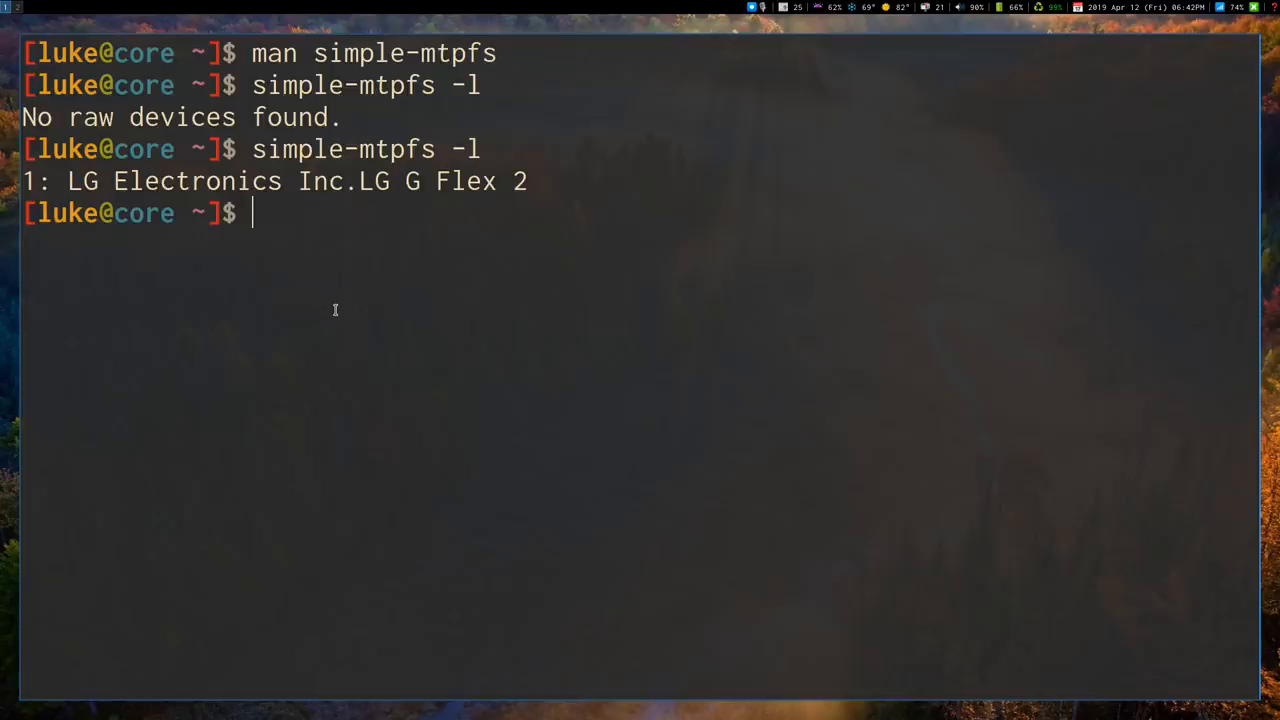
mouse_move(348, 317)
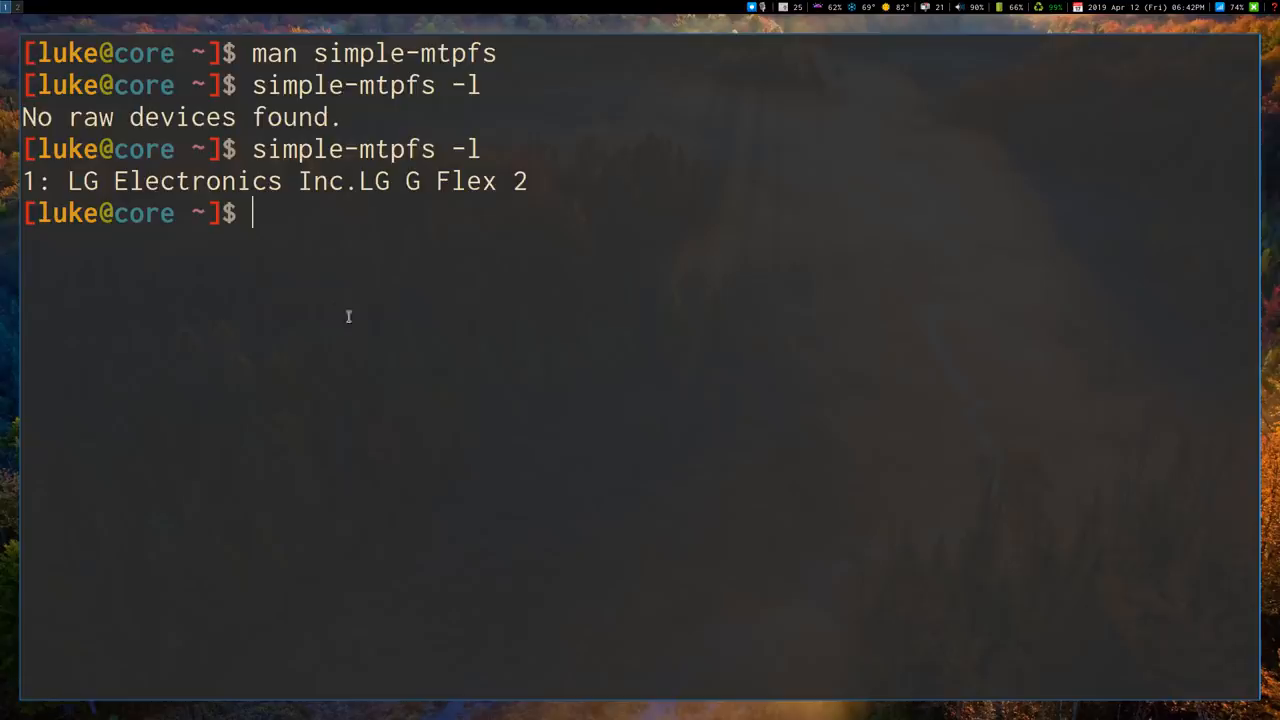
- Rerun simple-mtpfs -l after enabling MTP so the LG G Flex 2 shows as device 1
type("simple-mtpfs -l")
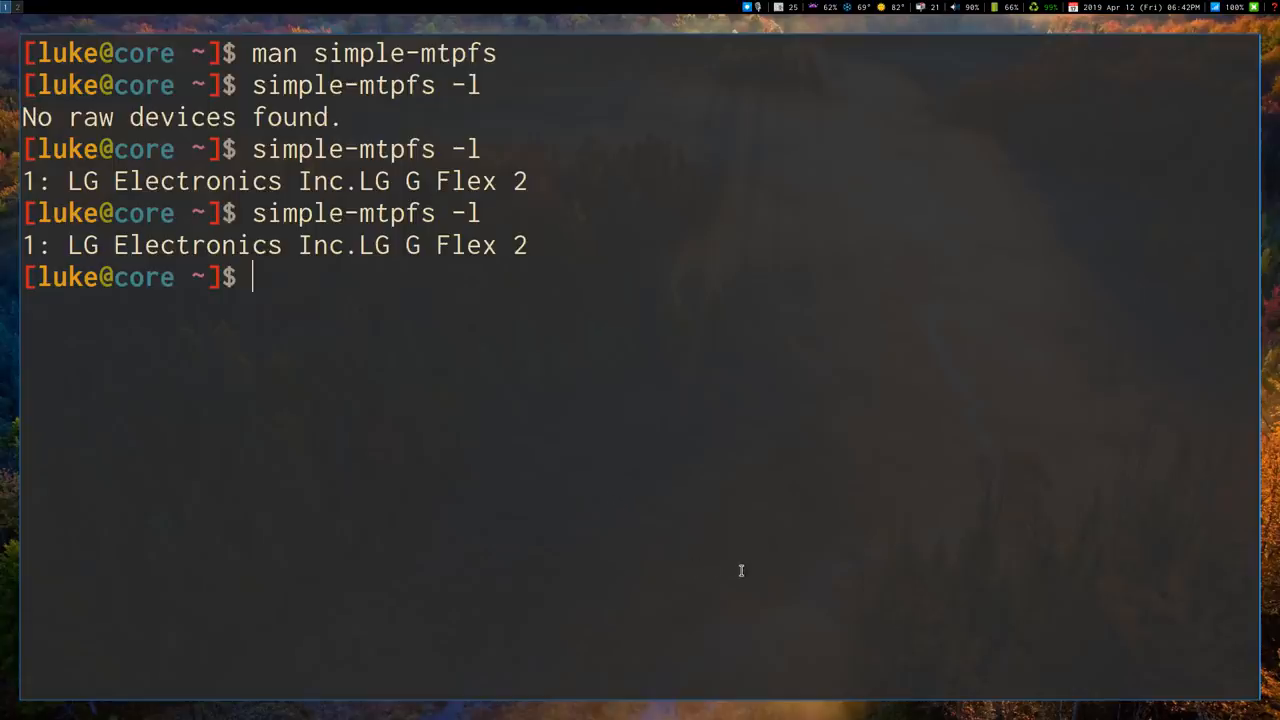
mouse_move(743, 569)
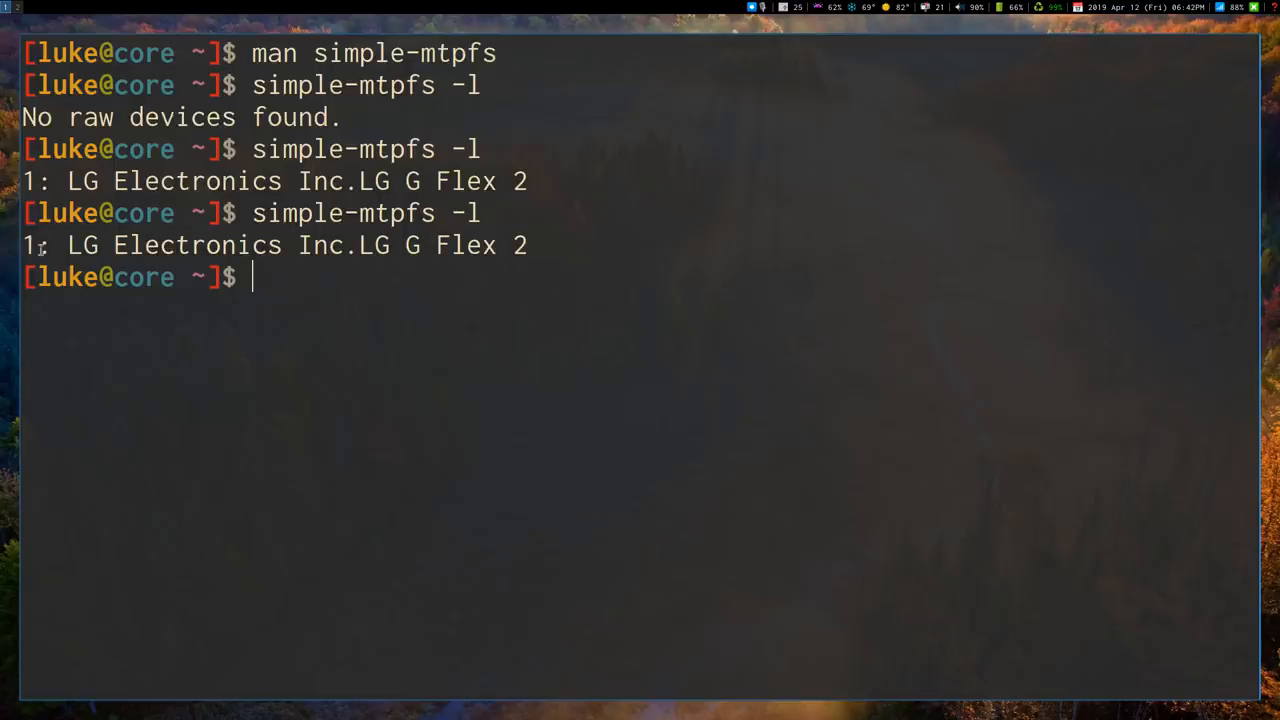
mouse_move(540, 457)
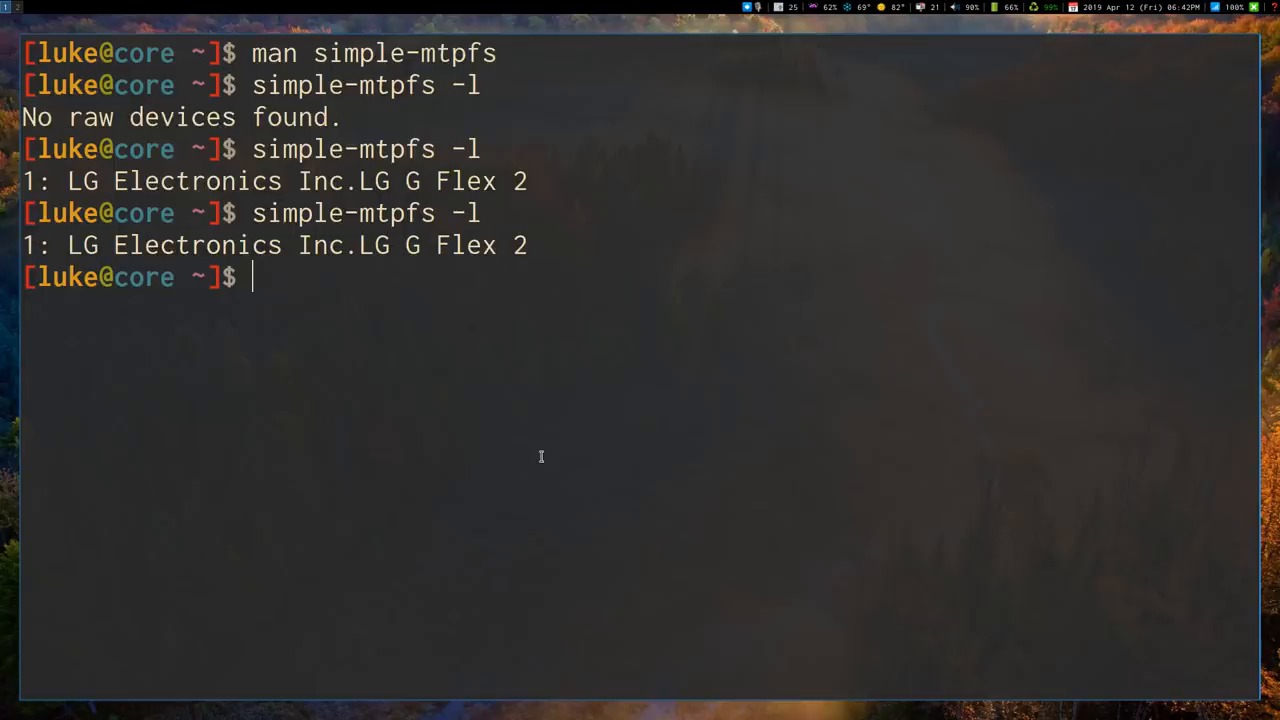
- Run 'simple-mtpfs --device 1 cell/', then list cell/ to see DCIM, Download and Music
type("simple-mtpfs")
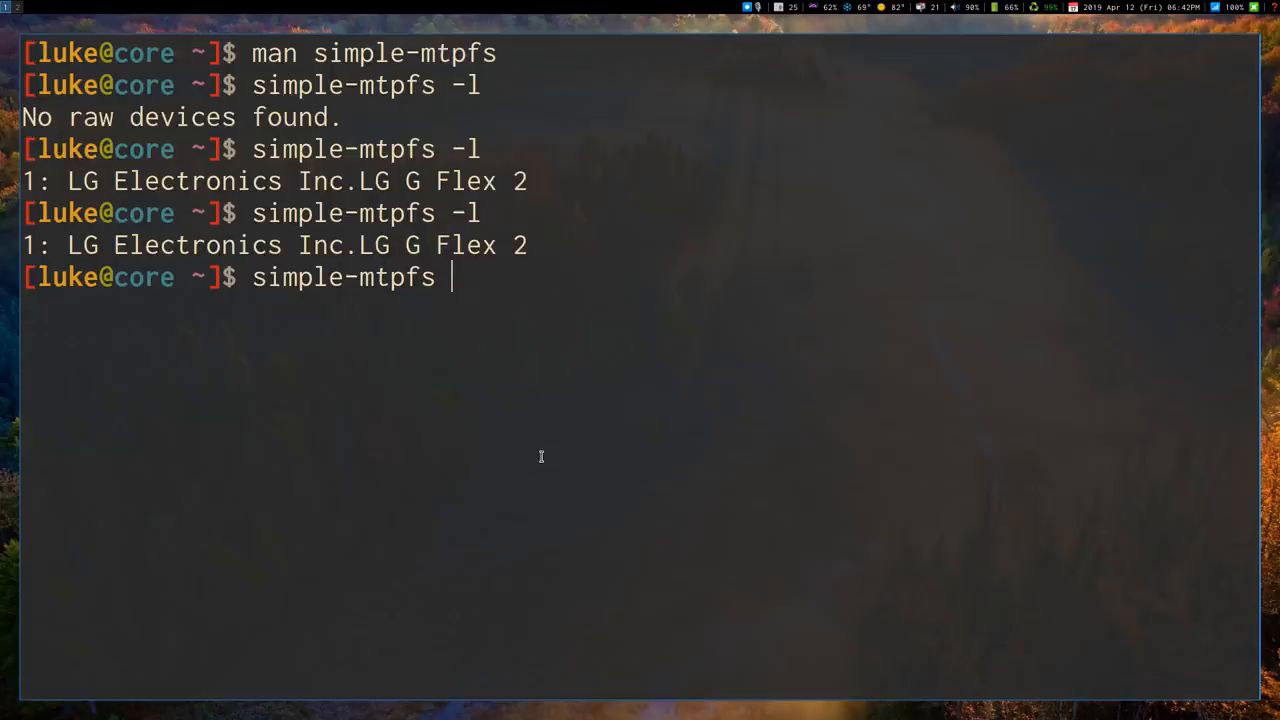
type("--d")
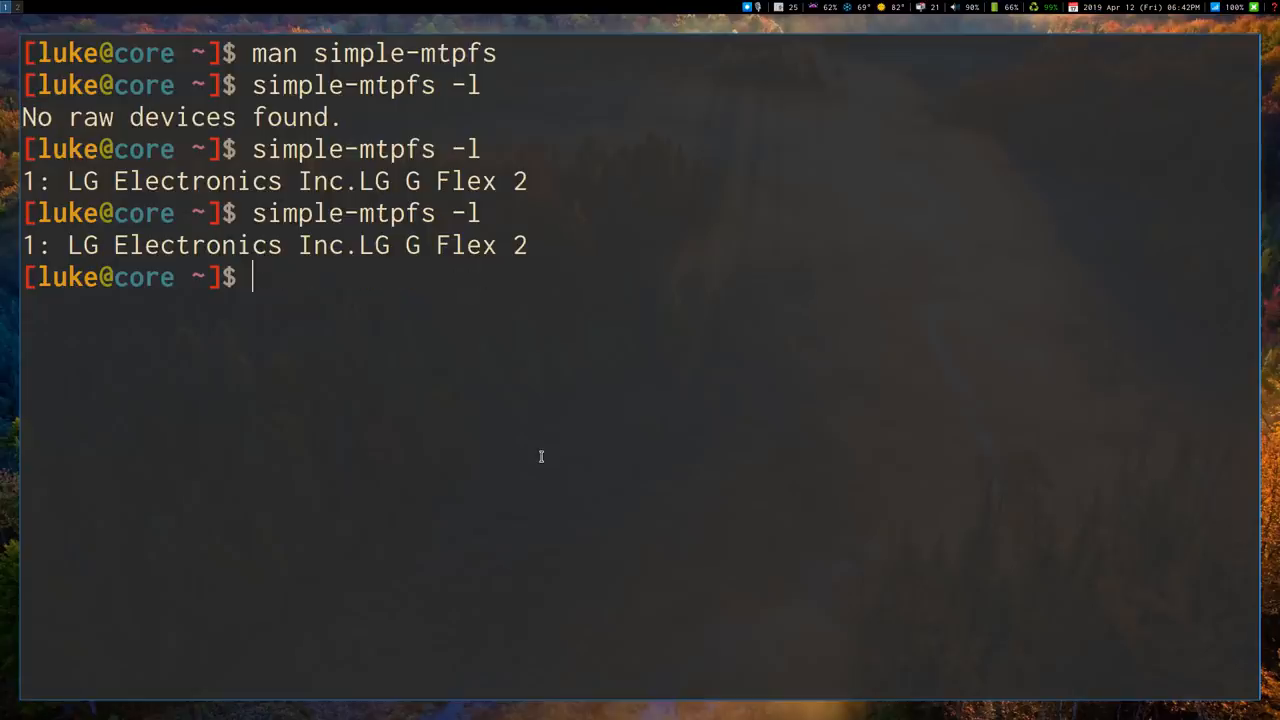
type("ls cell/")
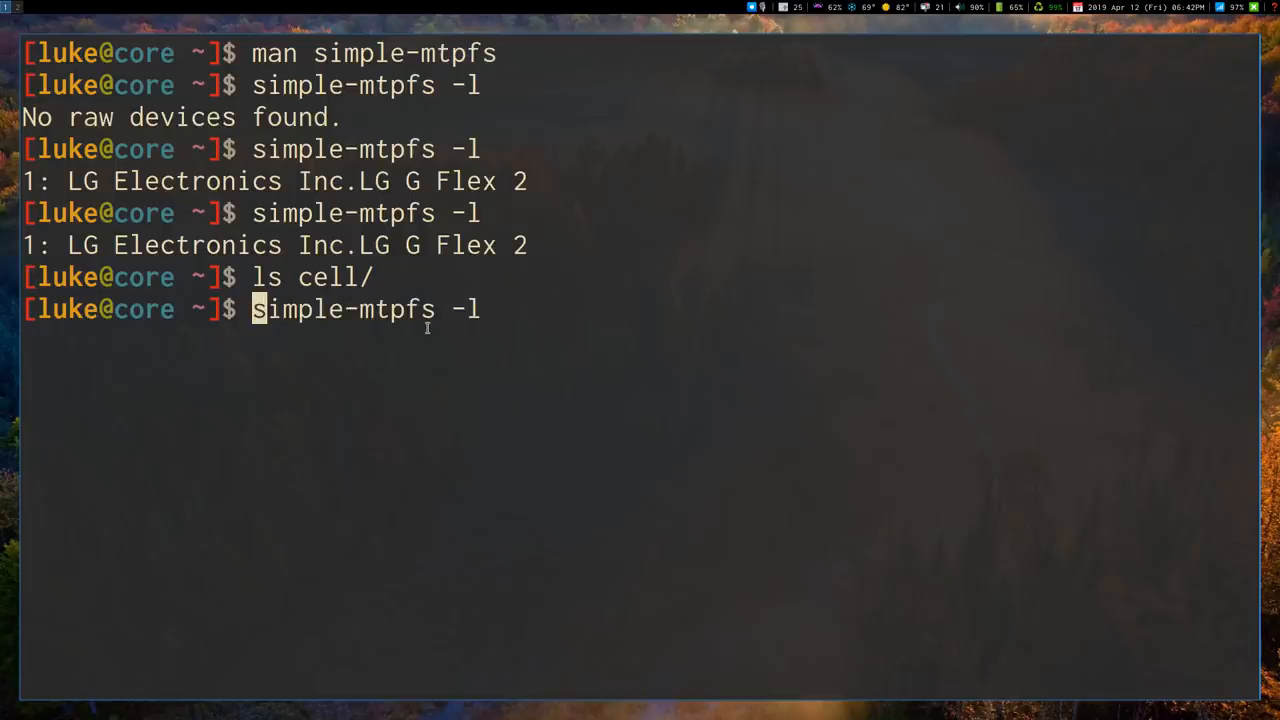
key("BackSpace")
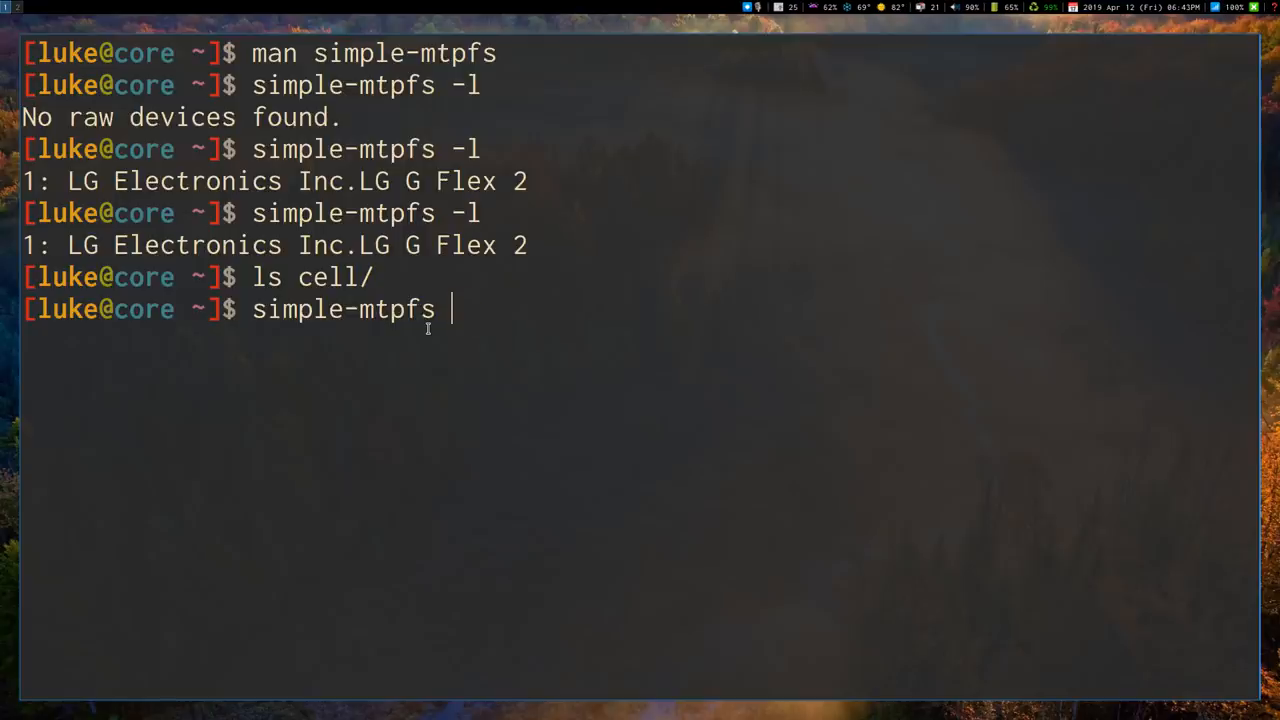
type("--d")
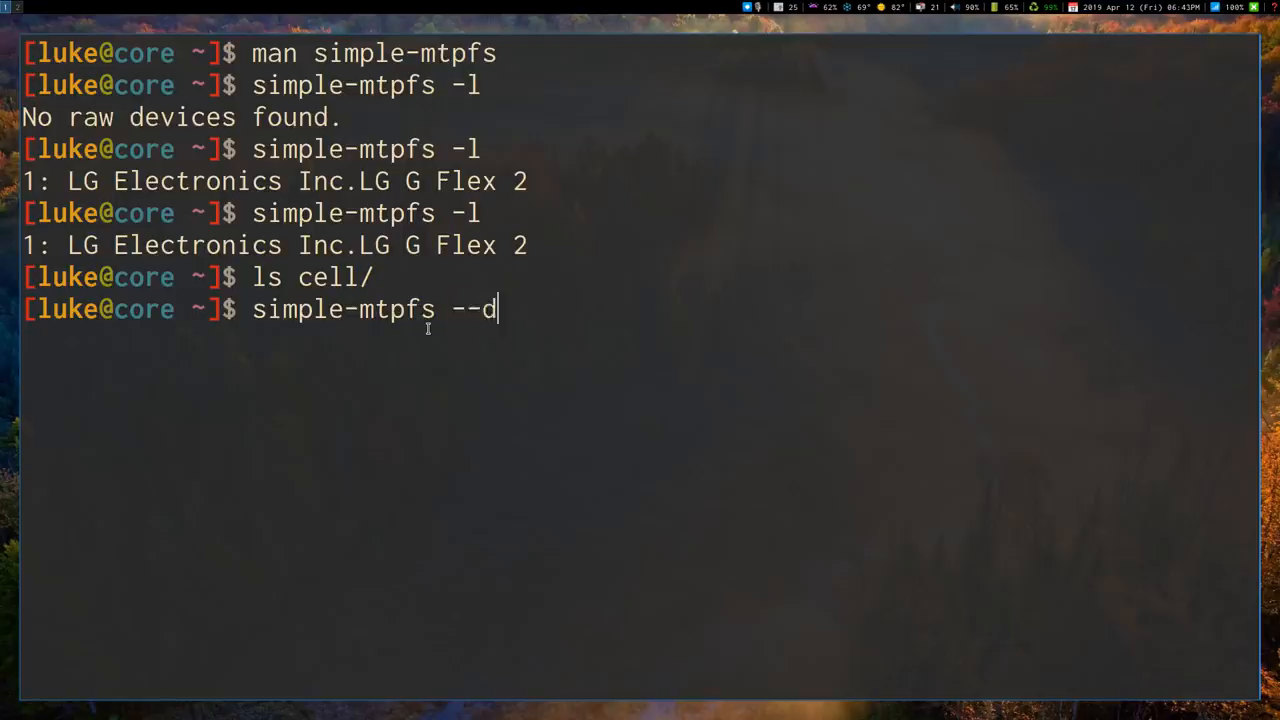
type("e")
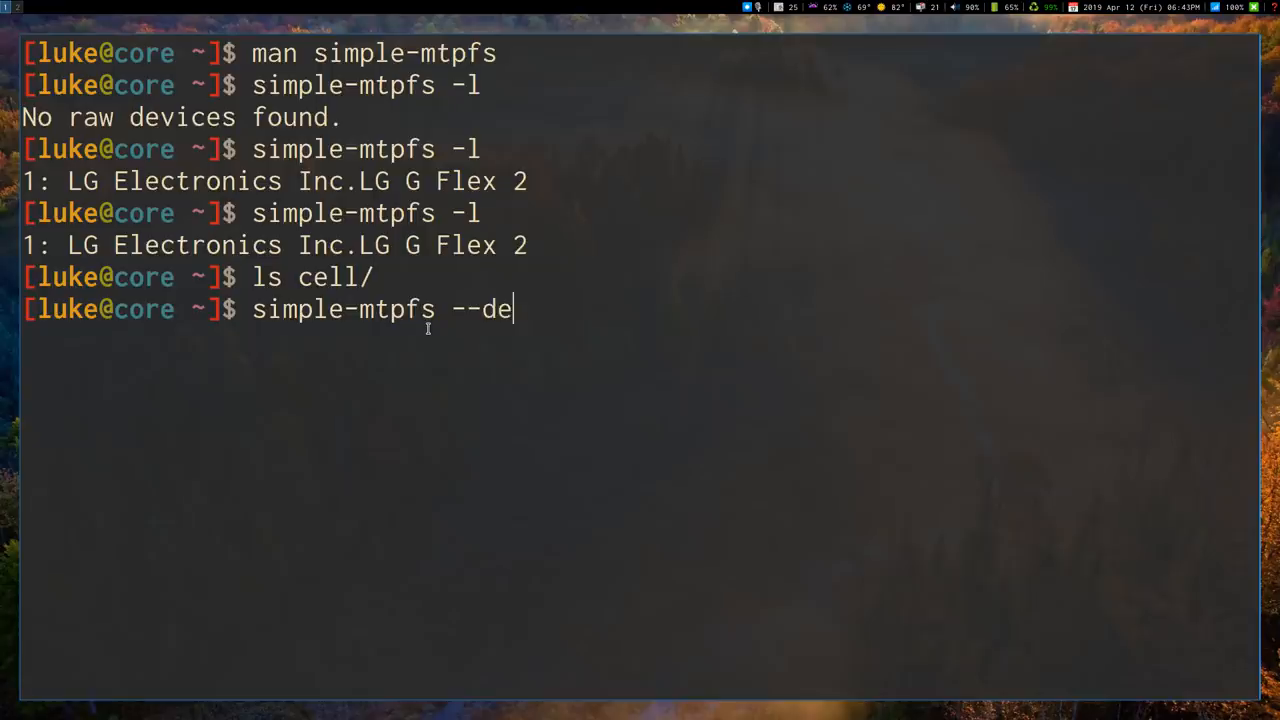
type("vice")
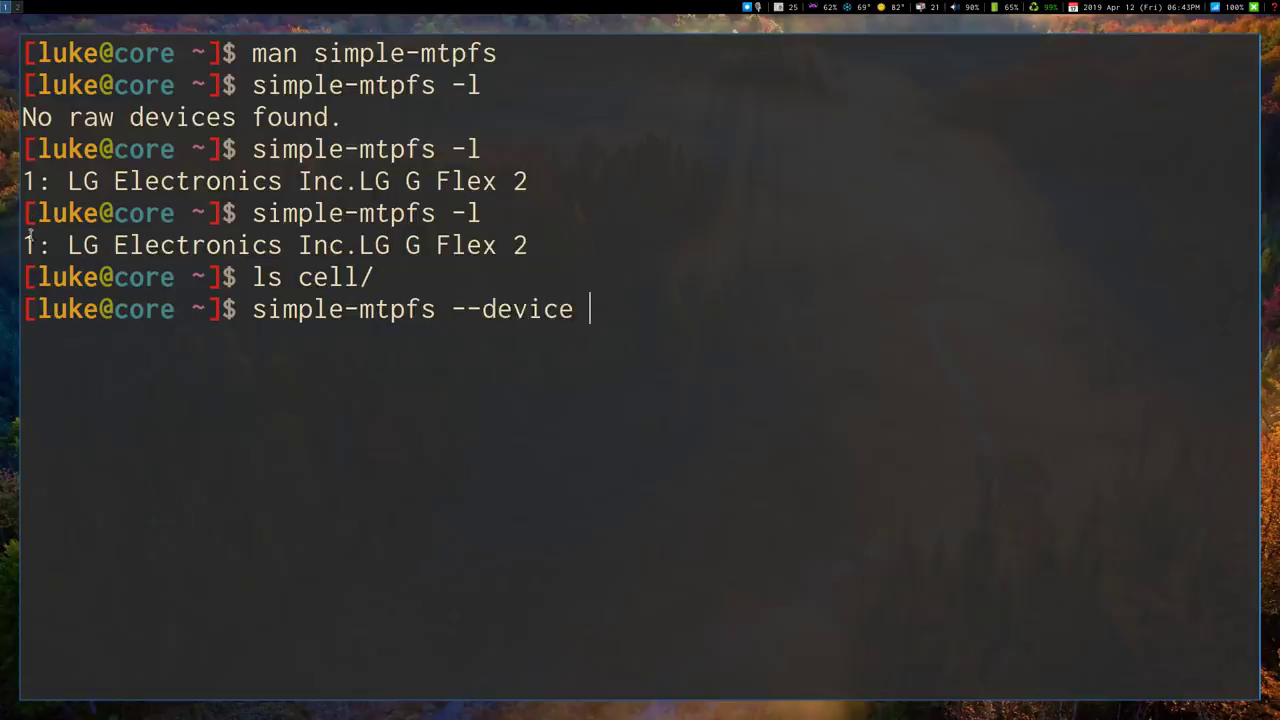
type("1")
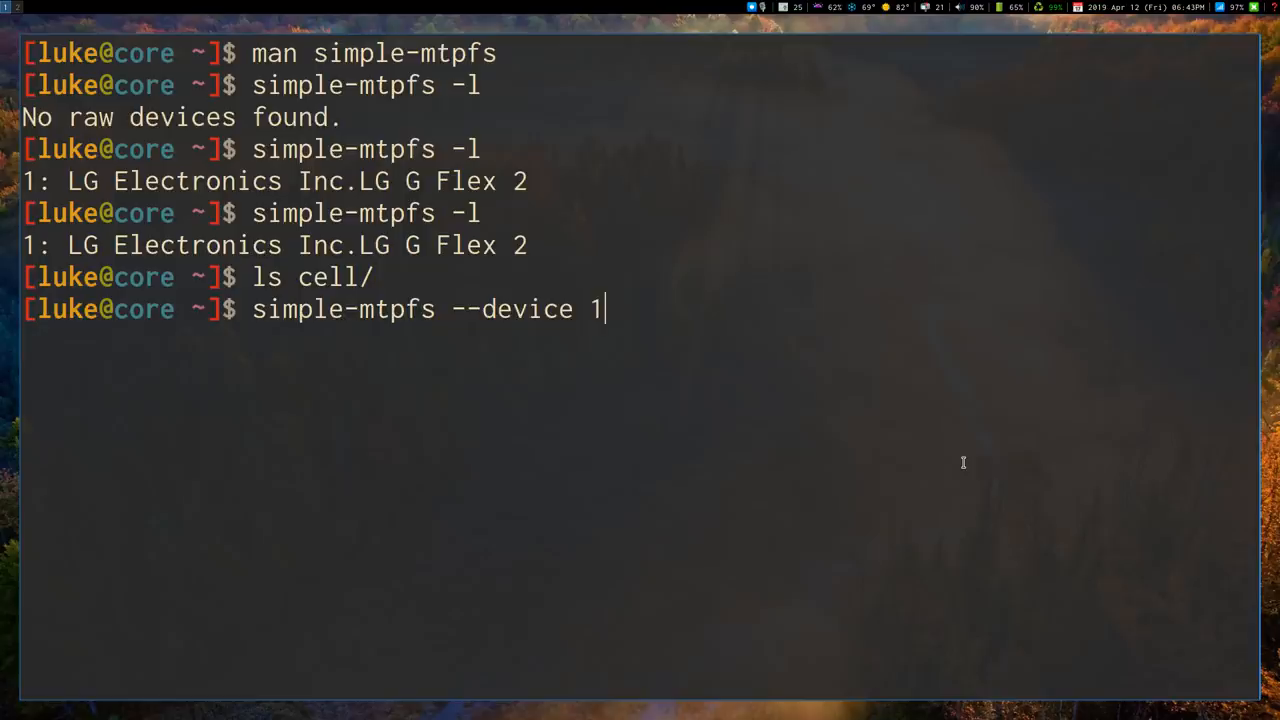
type("cell/")
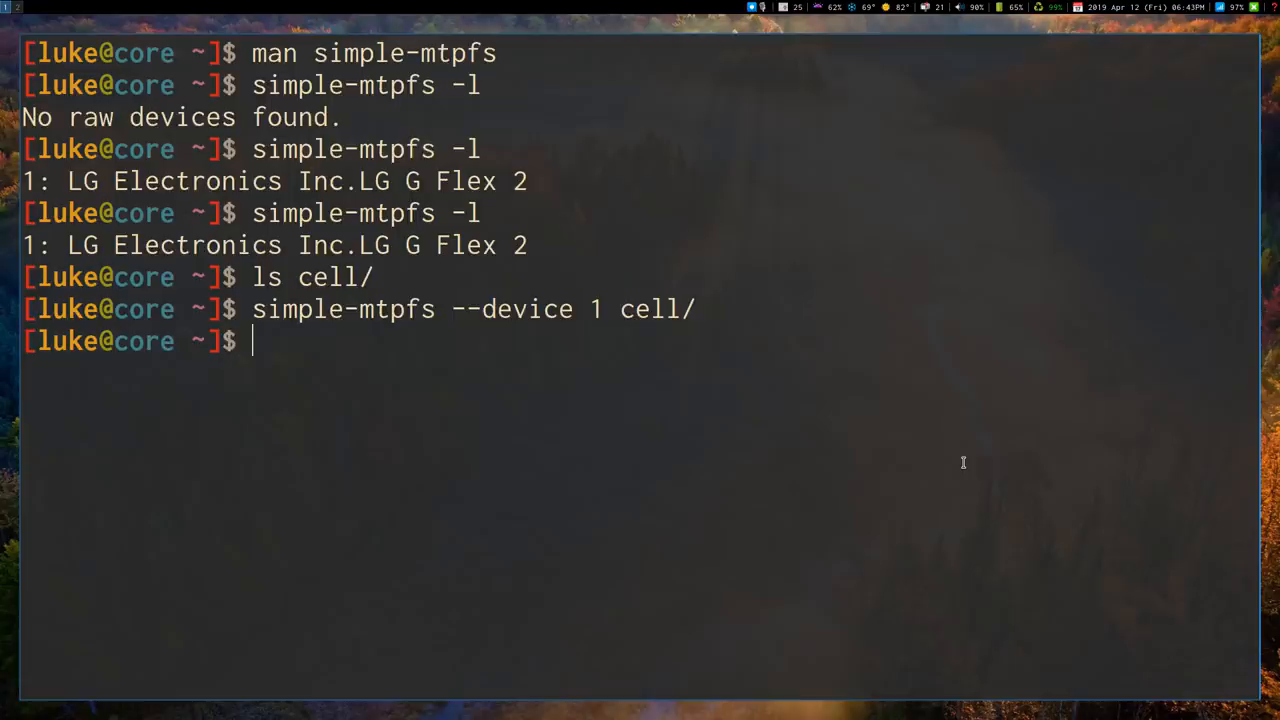
type("ls cell/")
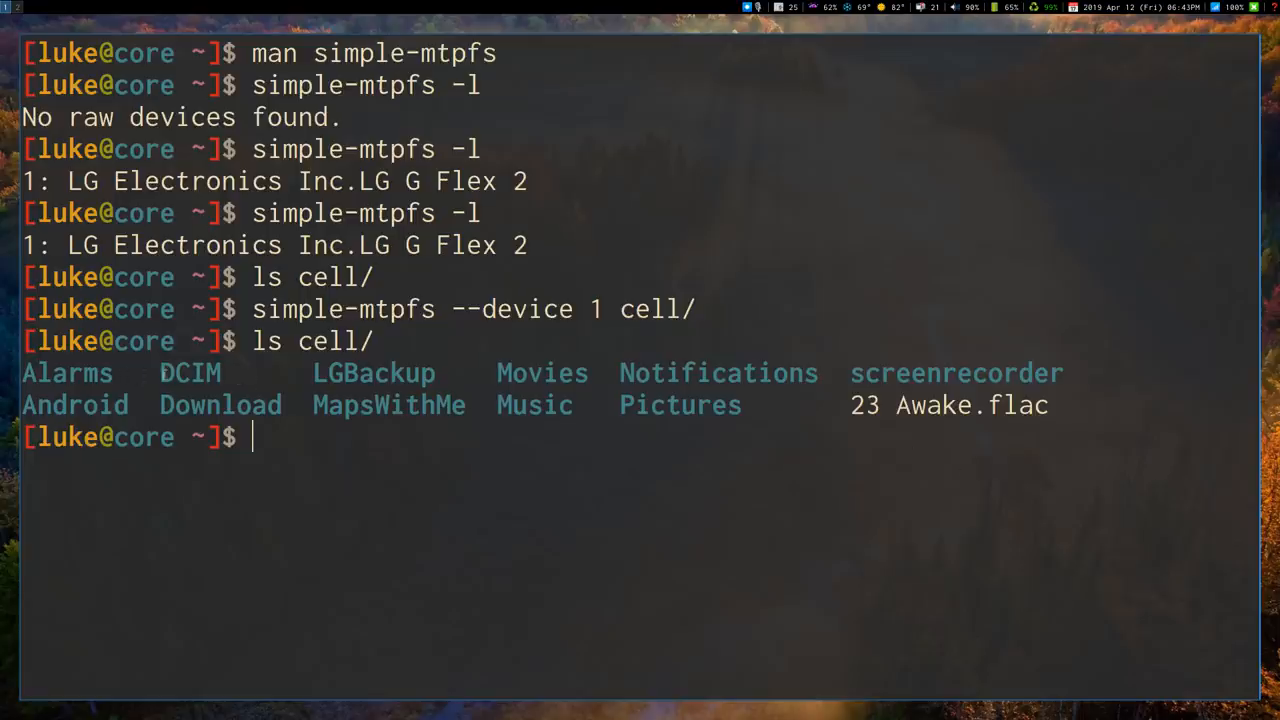
mouse_move(376, 410)
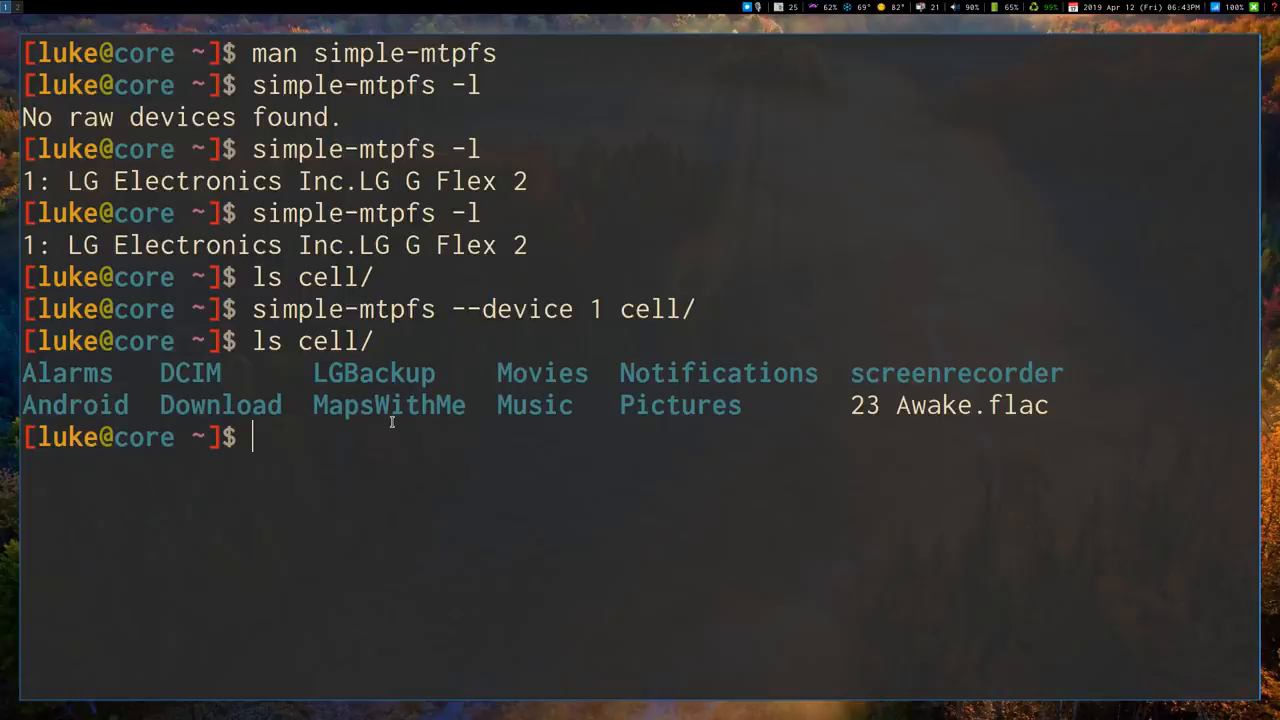
- Abandon a partial mv of DCIM, then enter an mpv command for cell/23\ Awake.flac
type("mv")
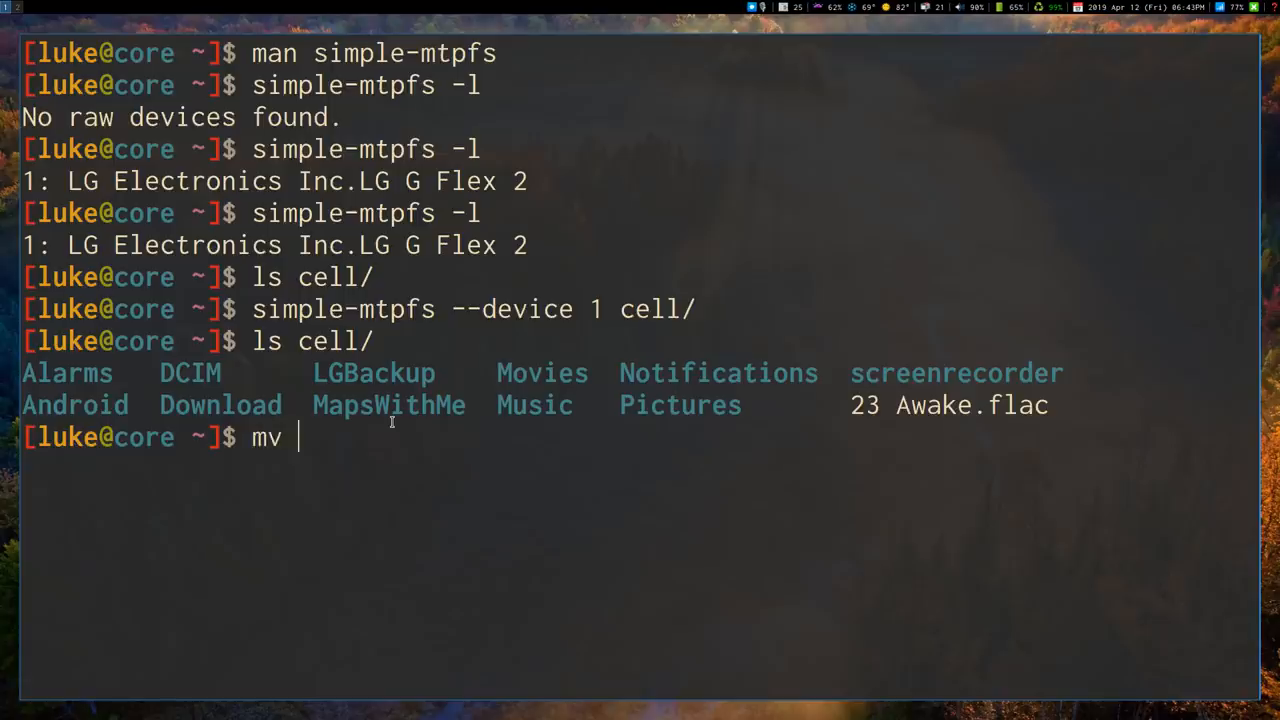
type("DCI")
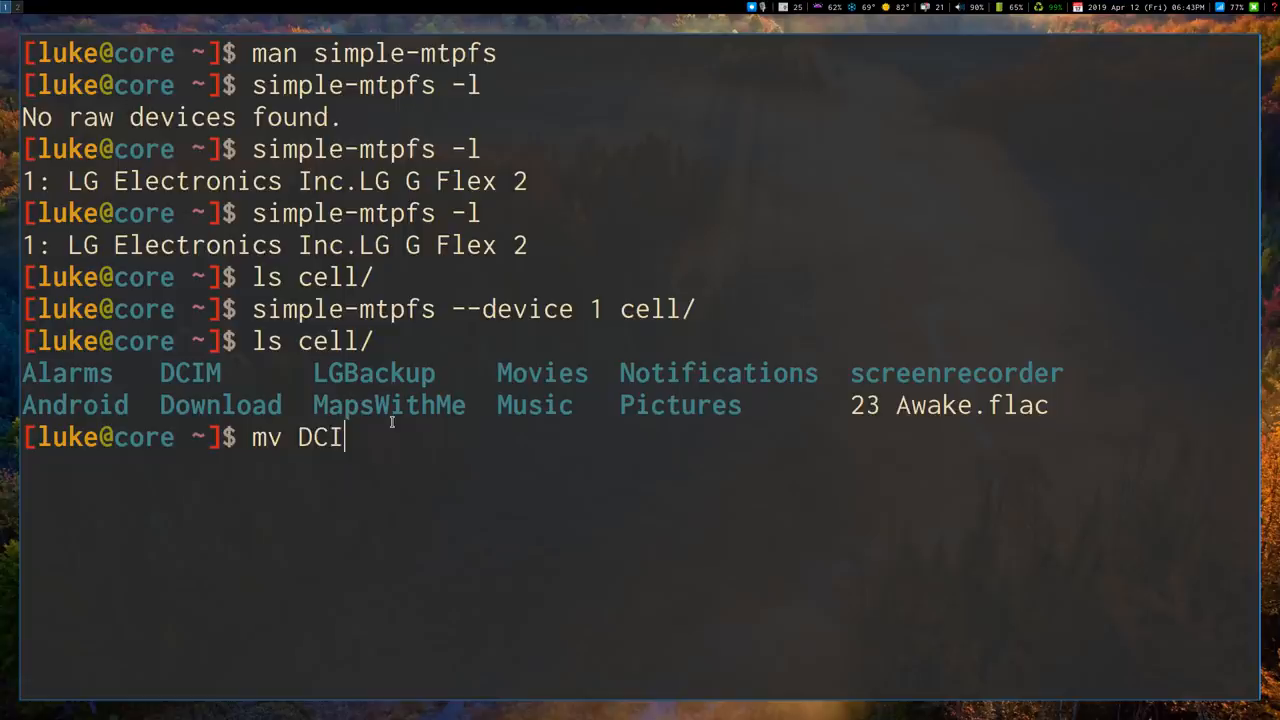
key("ctrl+c")
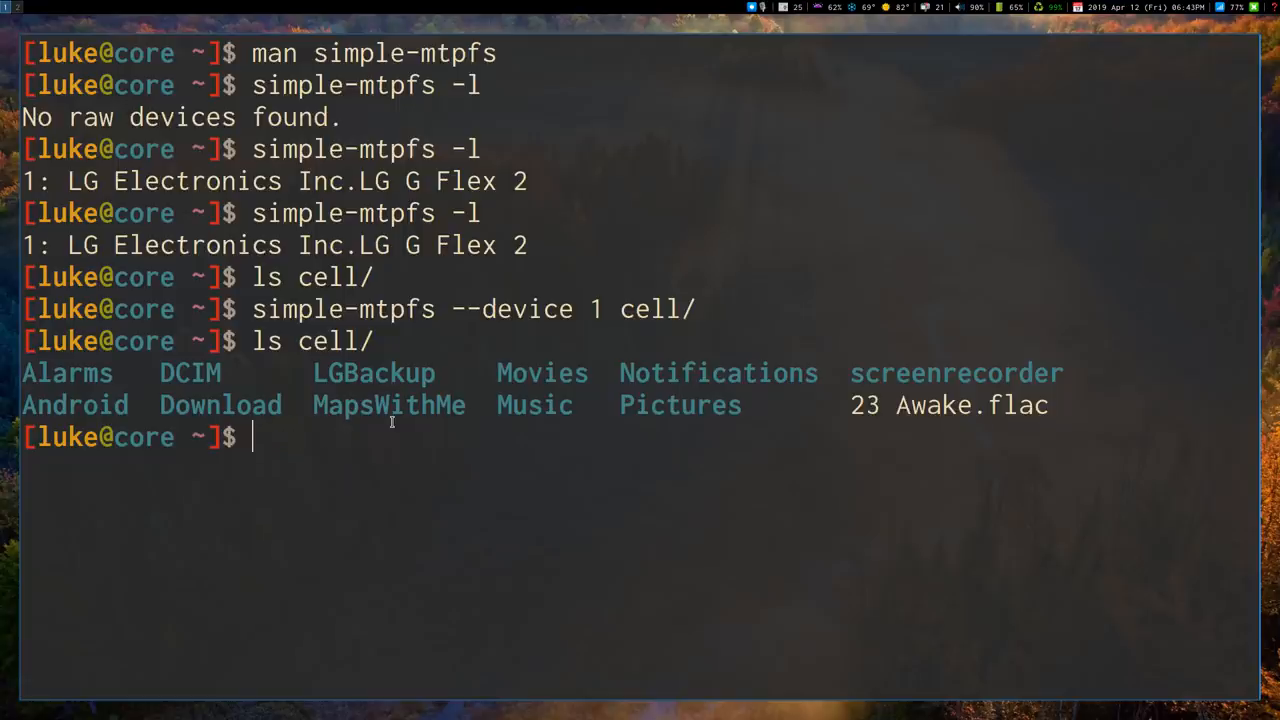
mouse_move(301, 450)
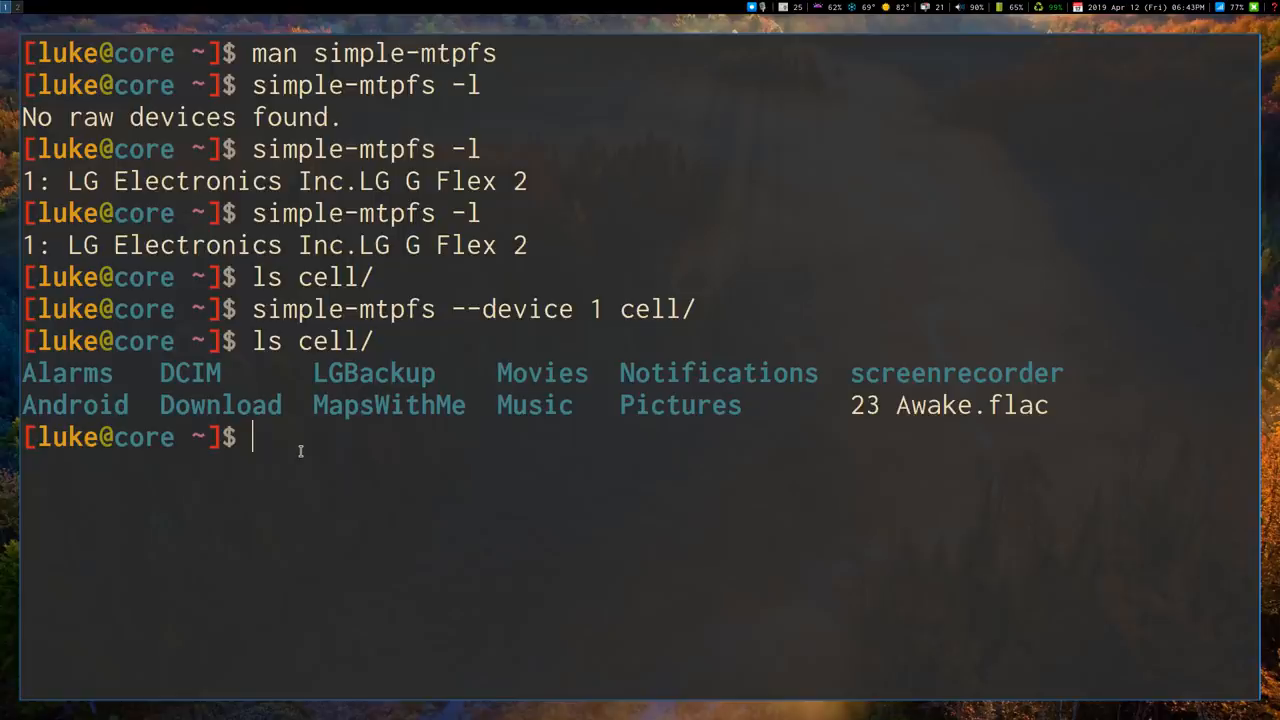
type("mpv")
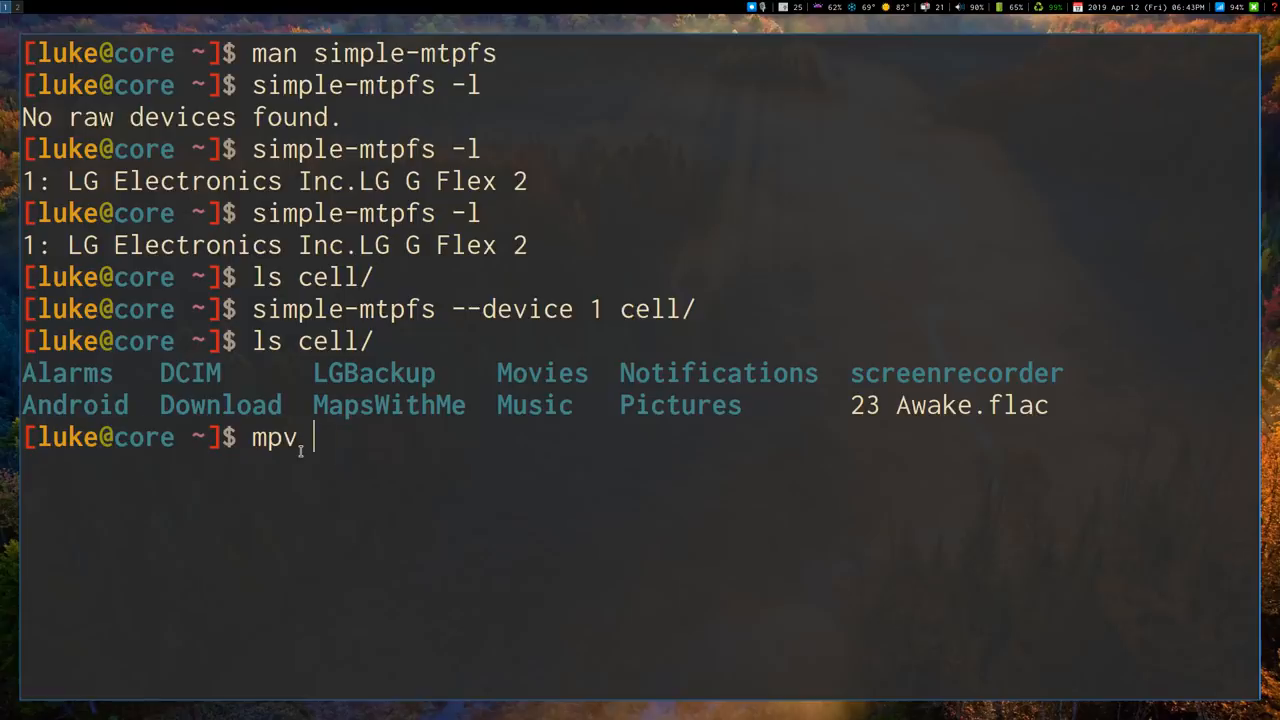
type("cell/23\\ Awake.flac")
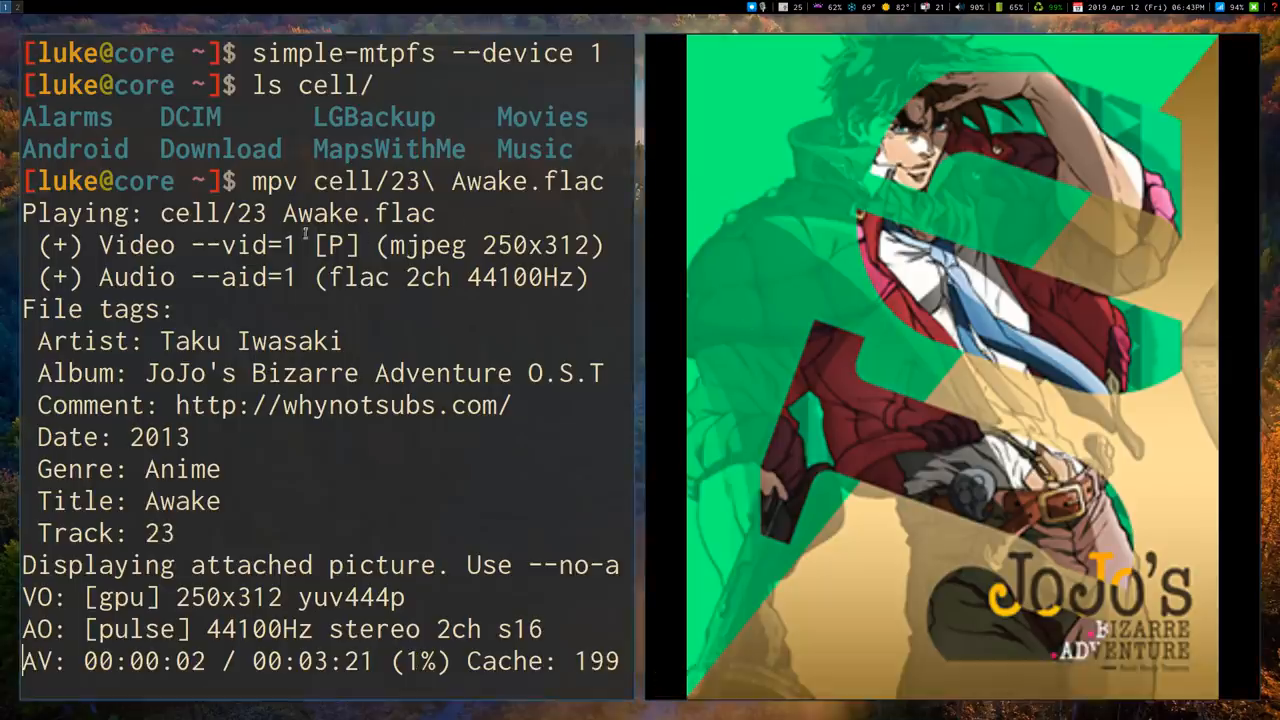
mouse_move(873, 618)
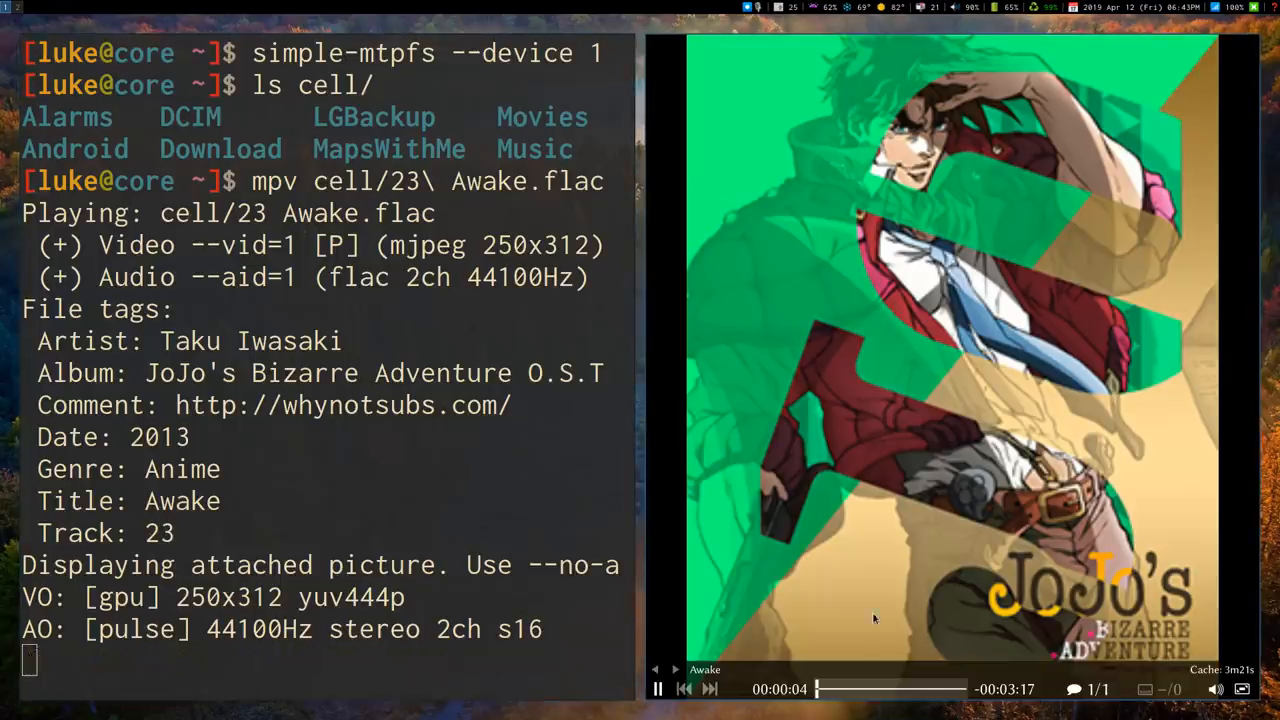
- Quit mpv to stop playback of 23 Awake.flac
key("q")
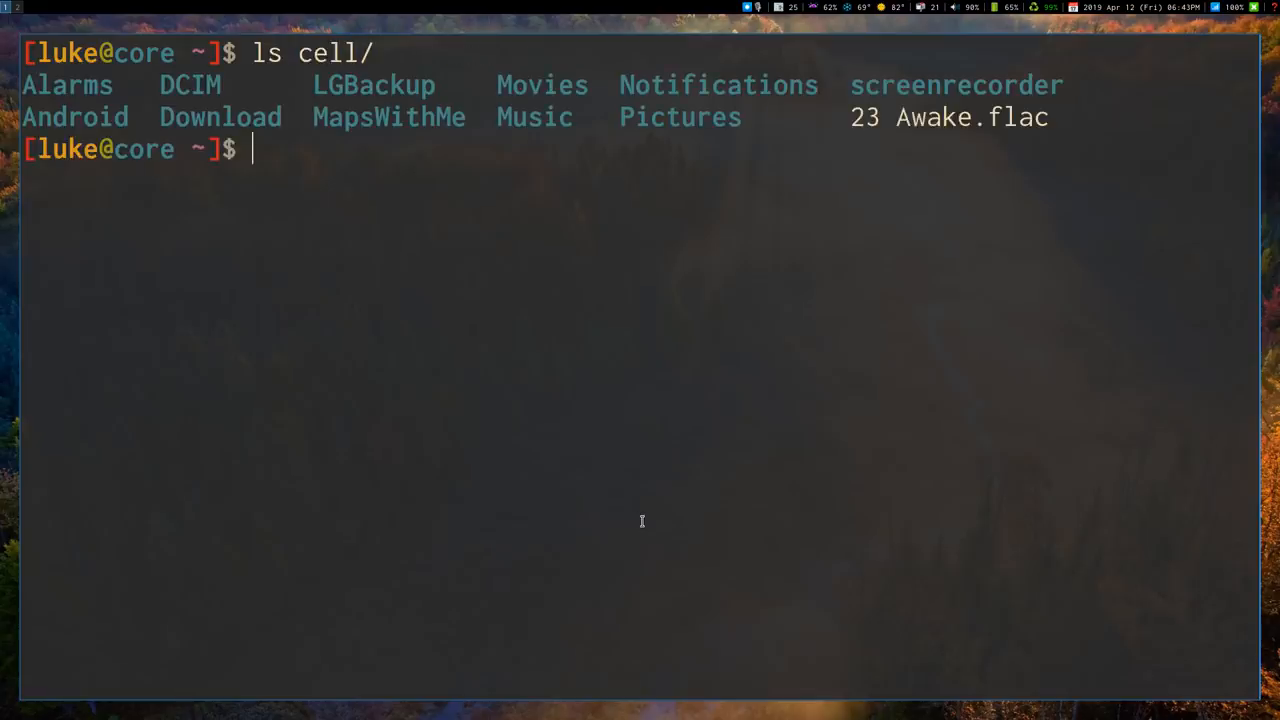
- List cell/ and consult the simple-mtpfs manual page for the unmount syntax
type("ls cell/")
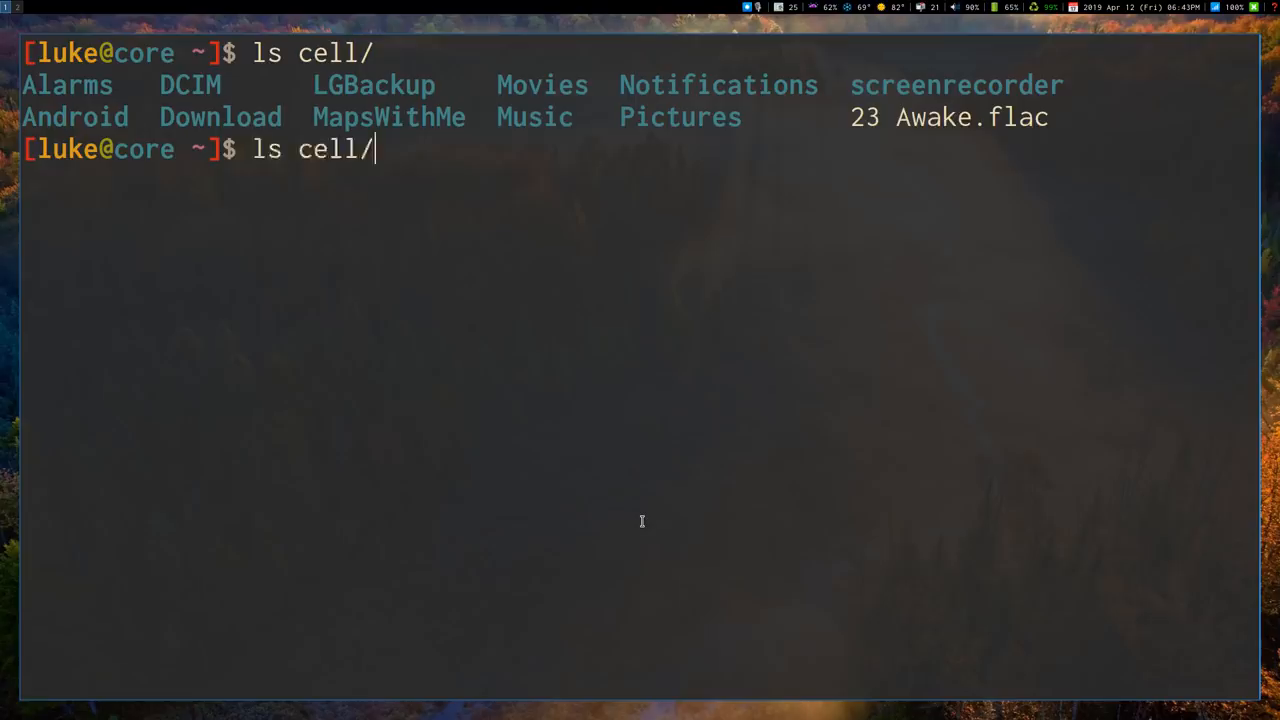
type("man simple-mtpfs")
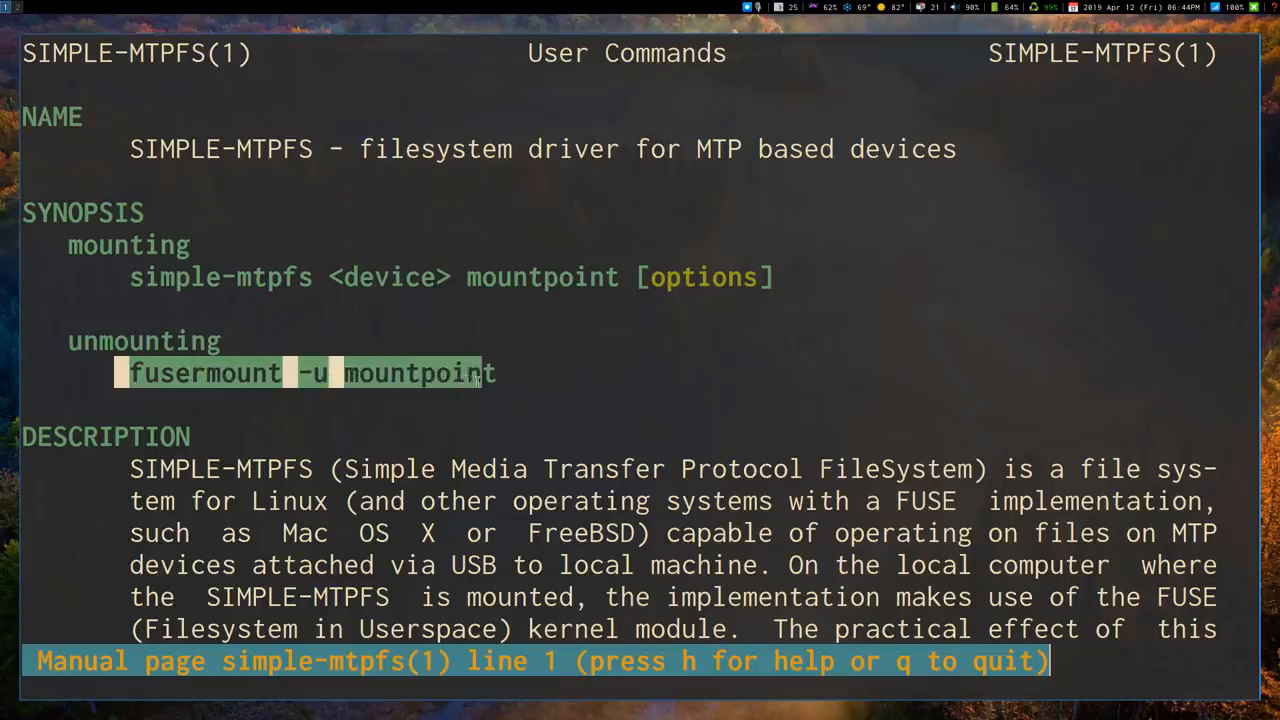
left_click(400, 373)
type("sudo umo")
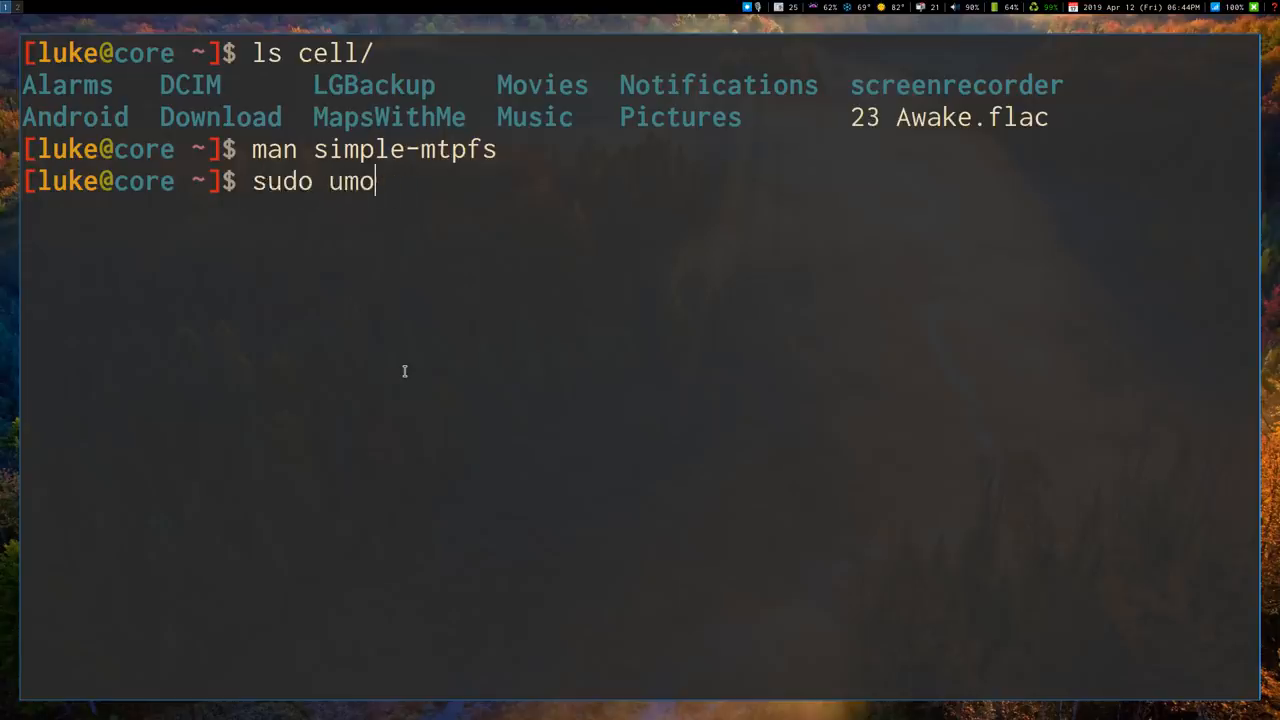
- Unmount the phone with 'fusermount -u cell/' and list cell/ again
type("unt cell/")
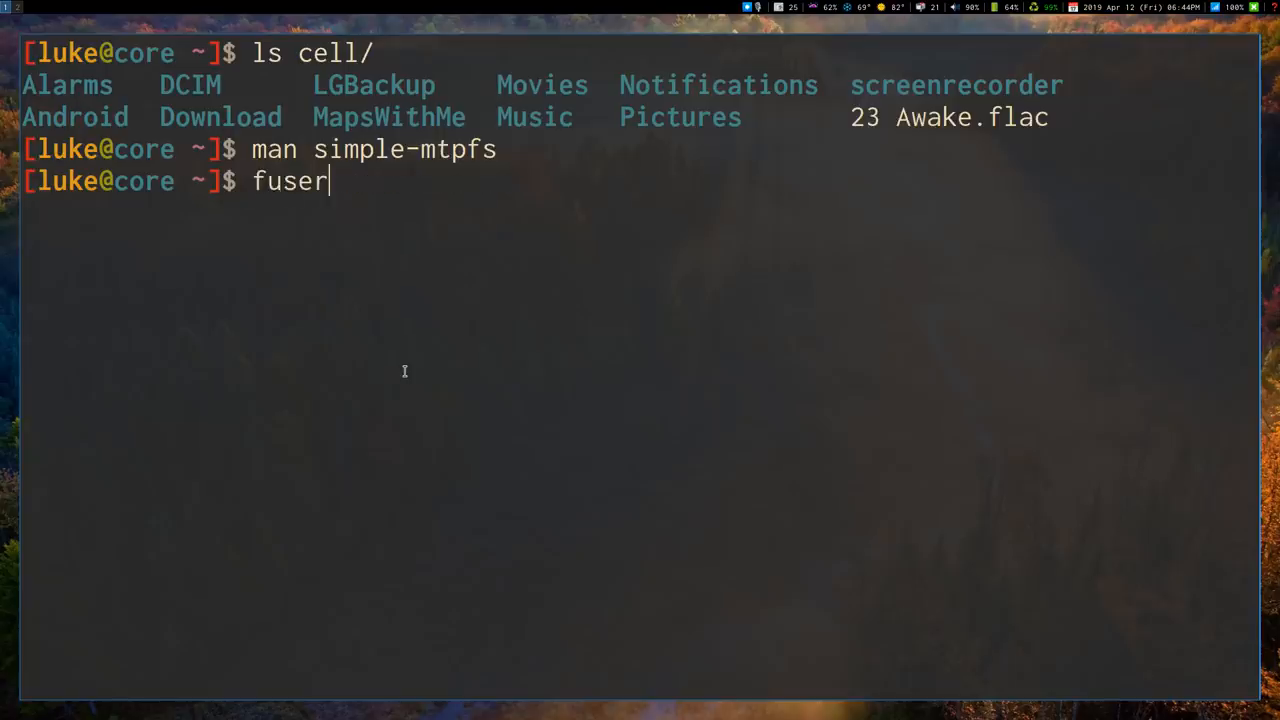
type("mount")
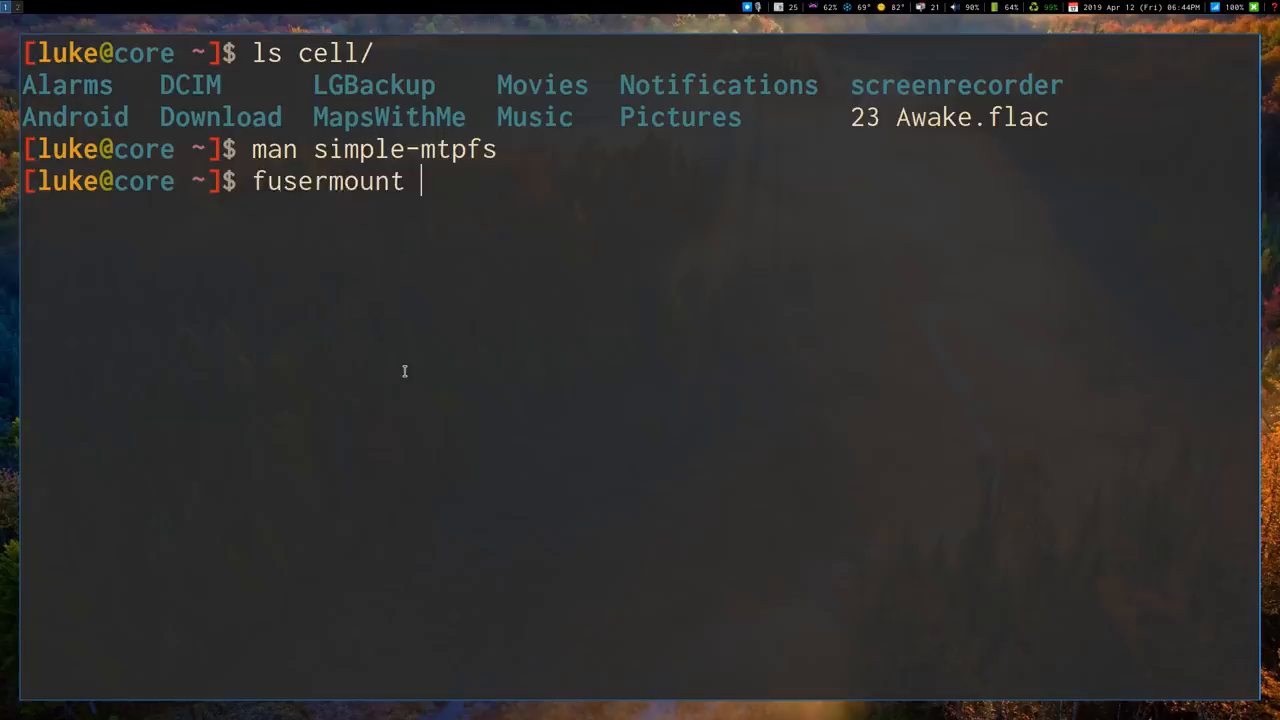
type("-u")
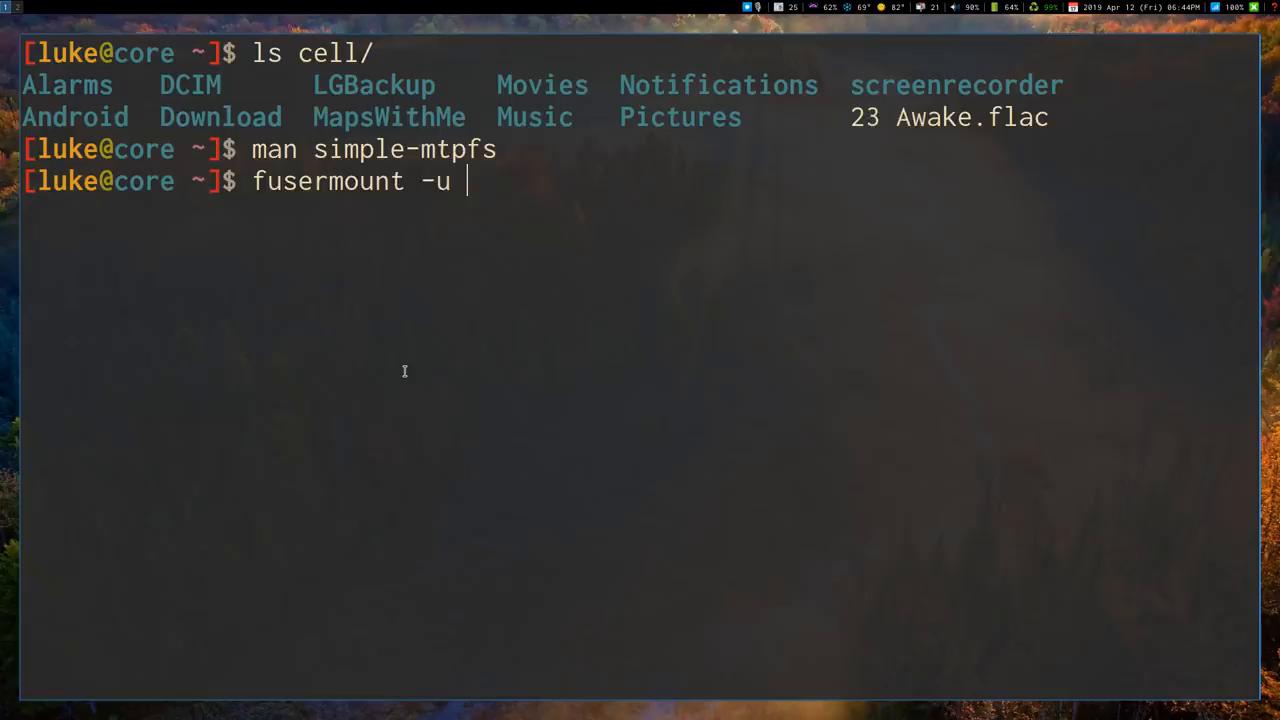
type("cell/")
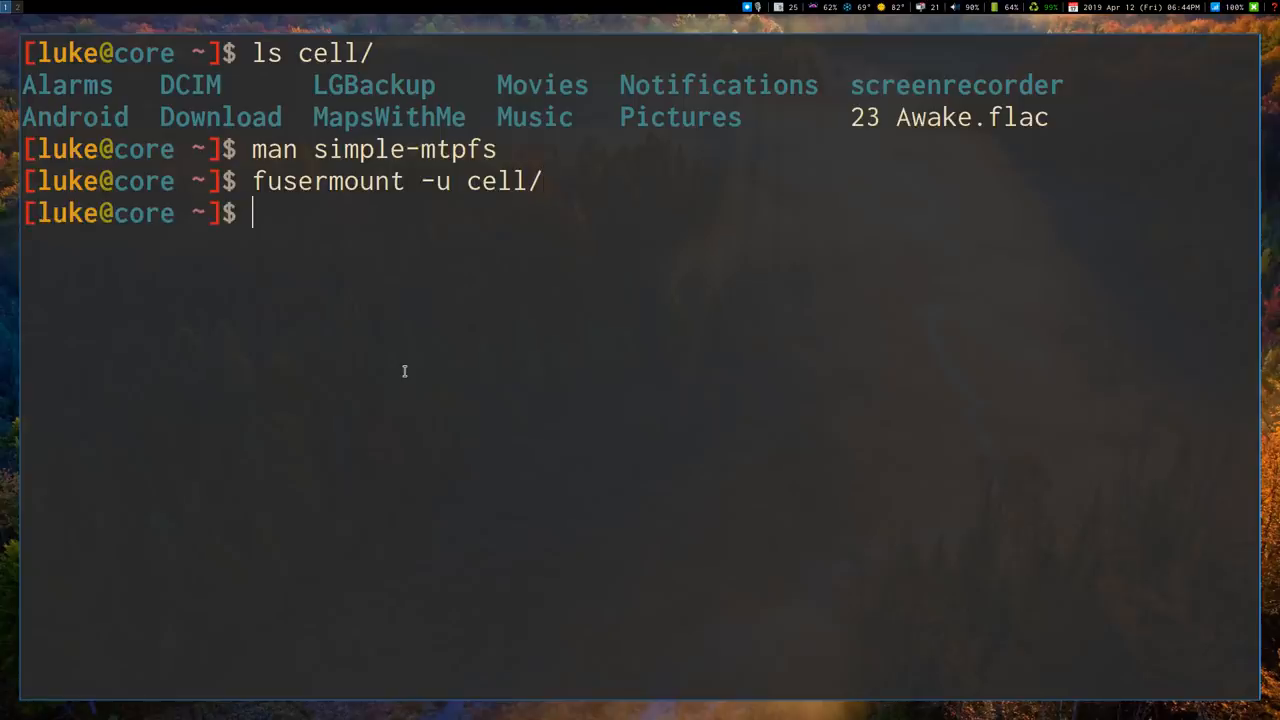
type("ls cell/")
type("dmenu")
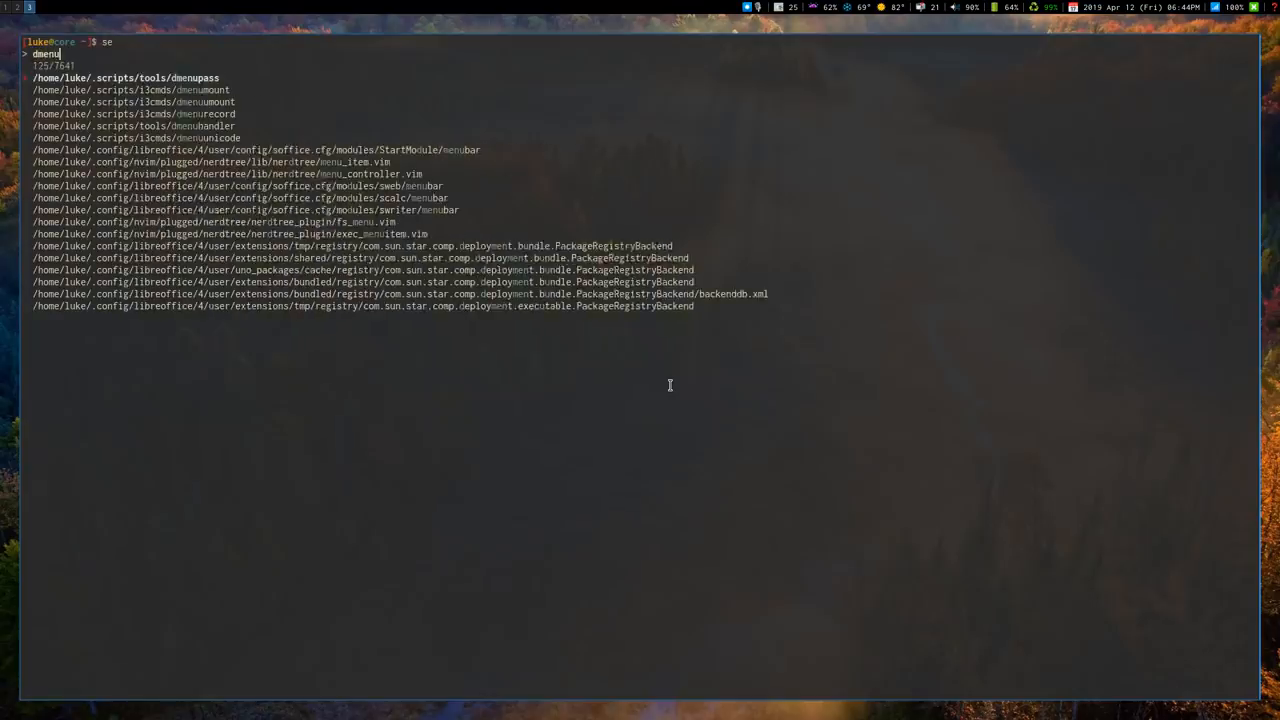
- Search the home folder files with the fuzzy finder to open the dmenumount script
type("m")
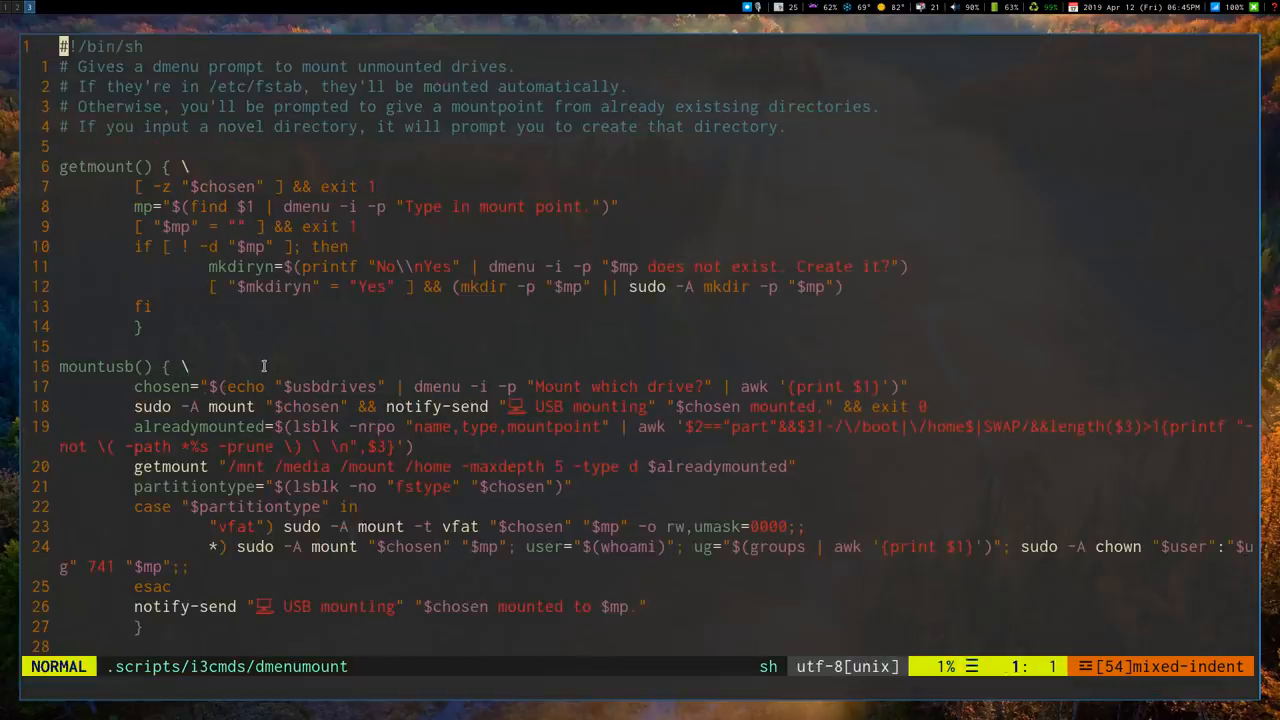
mouse_move(915, 340)
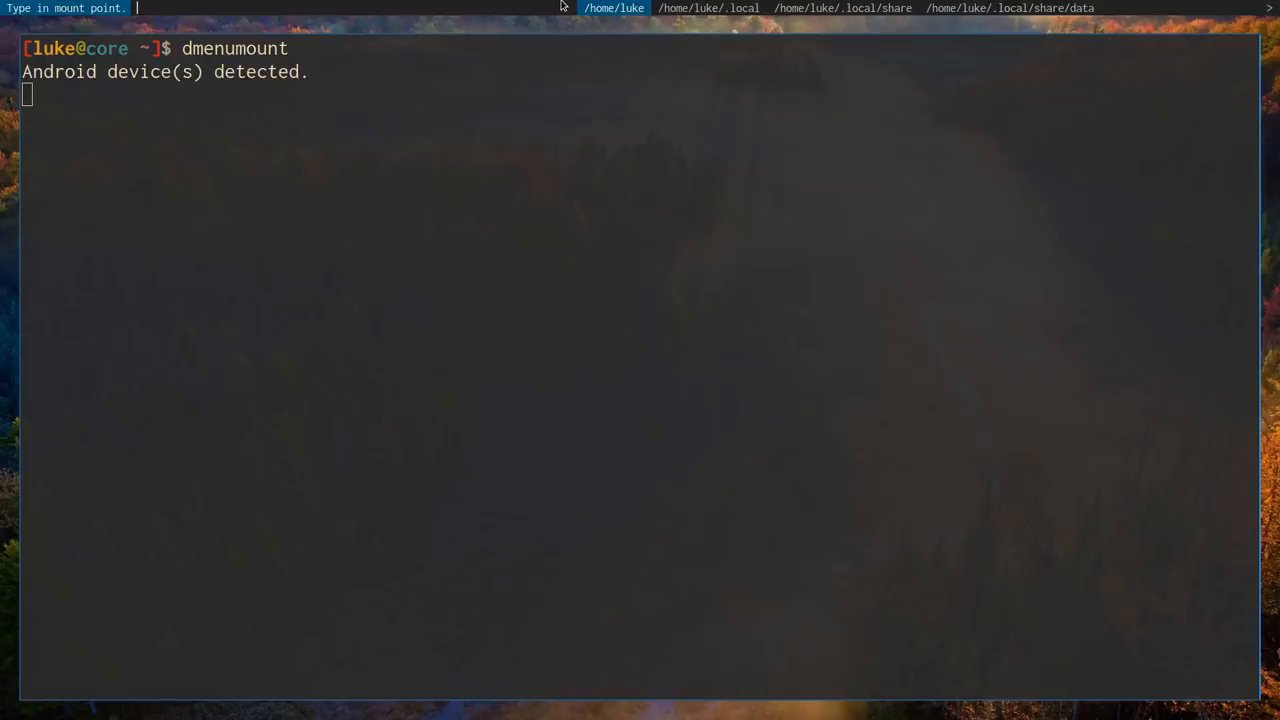
- Give dmenumount the mount point /home/luke/cell, then list the folder's contents
type("/home/luke")
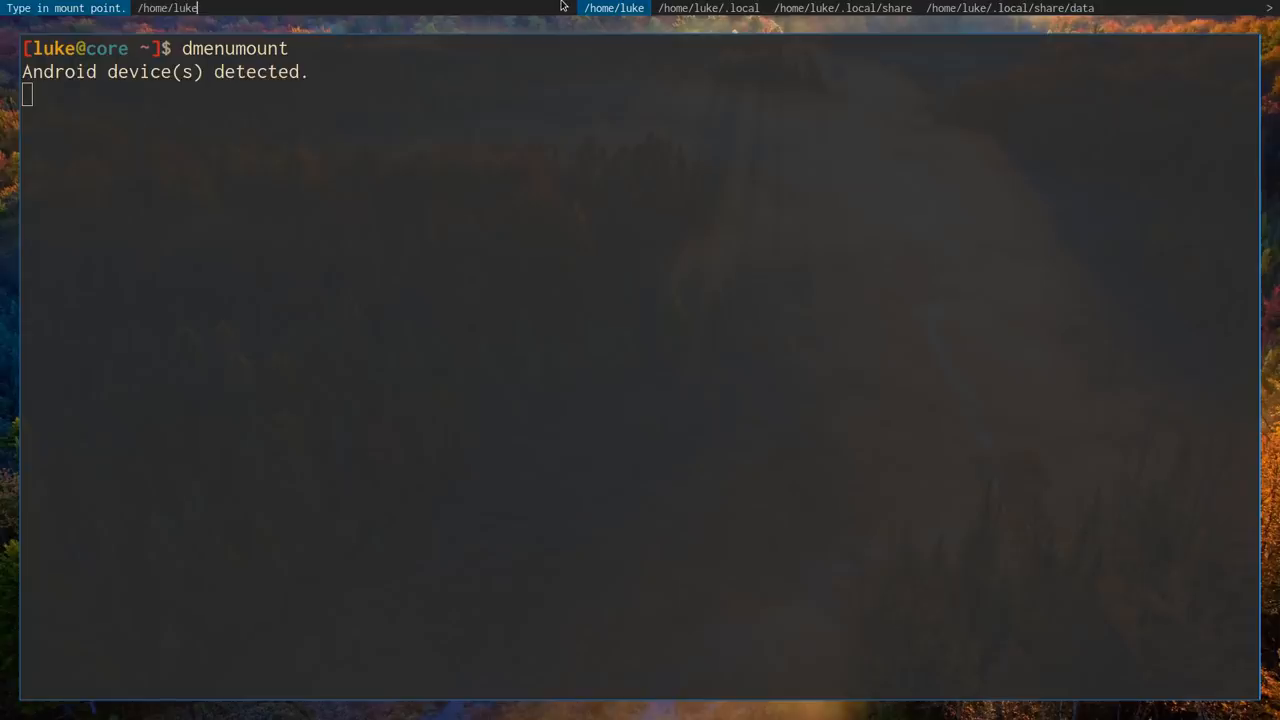
type("/cell")
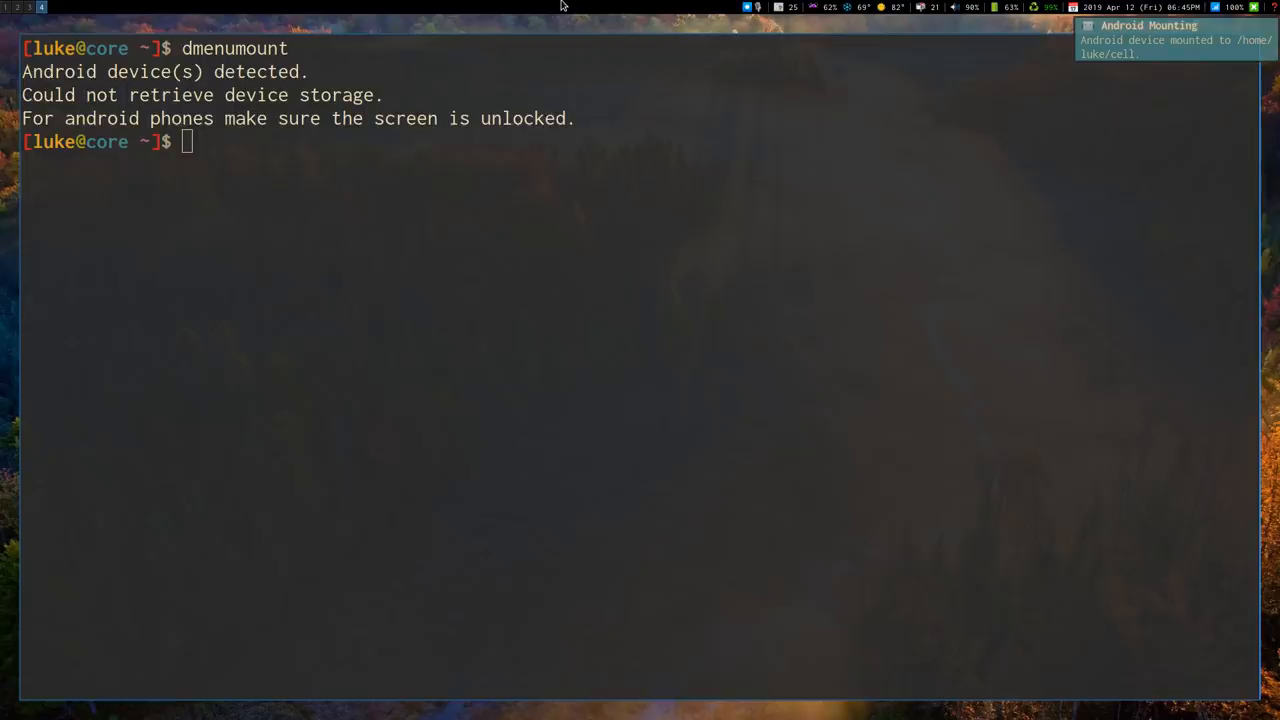
type("ls cell/")
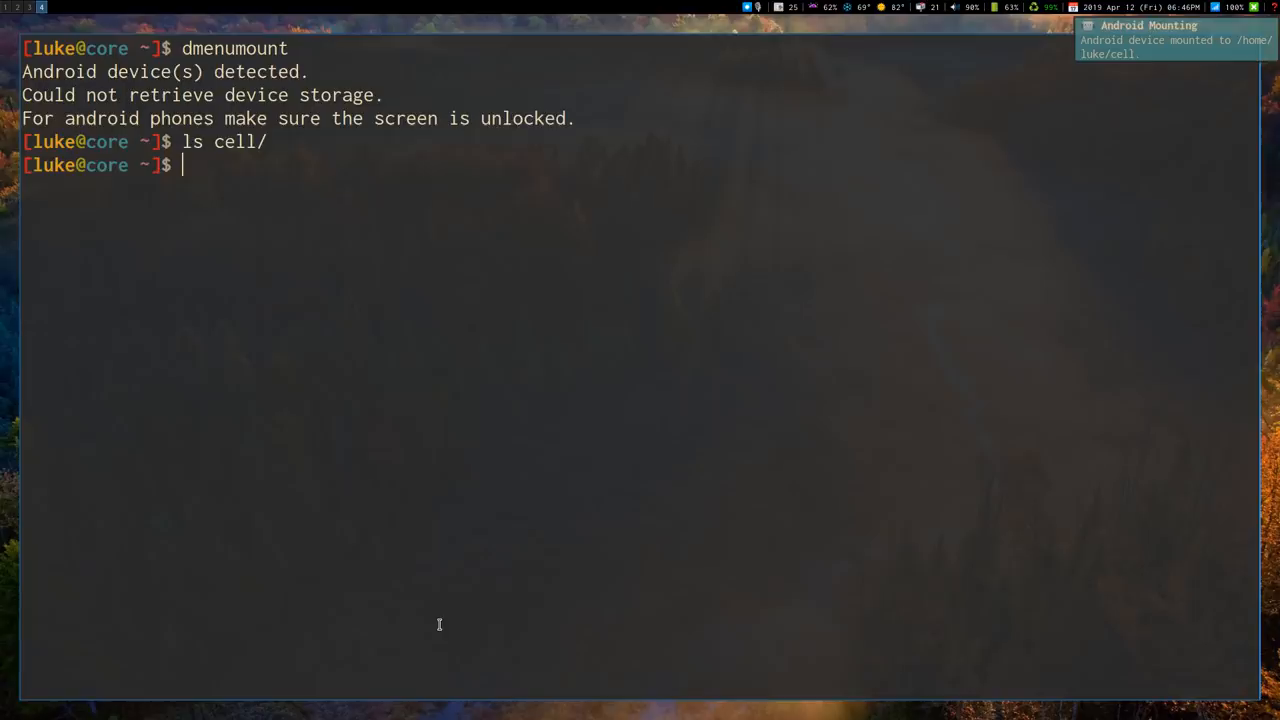
- List cell/ using a tab-completed 'ls ce', finding the folder empty
type("ls ce")
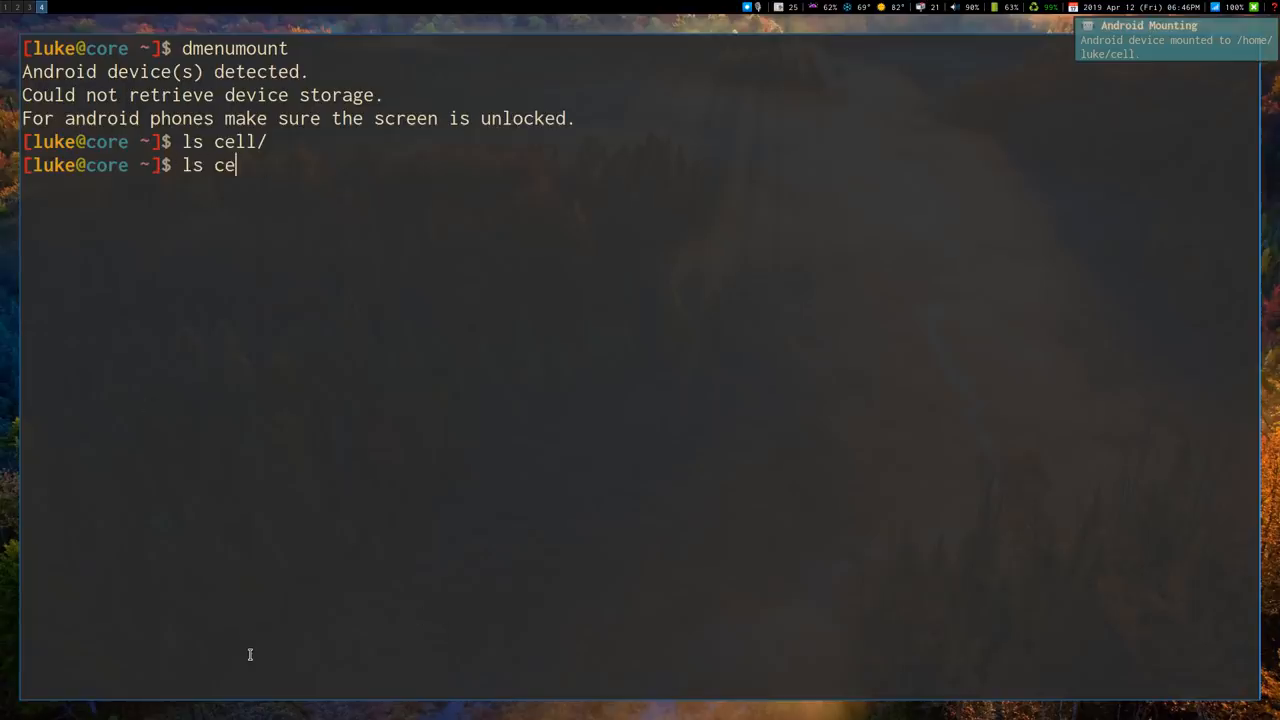
key("Return")
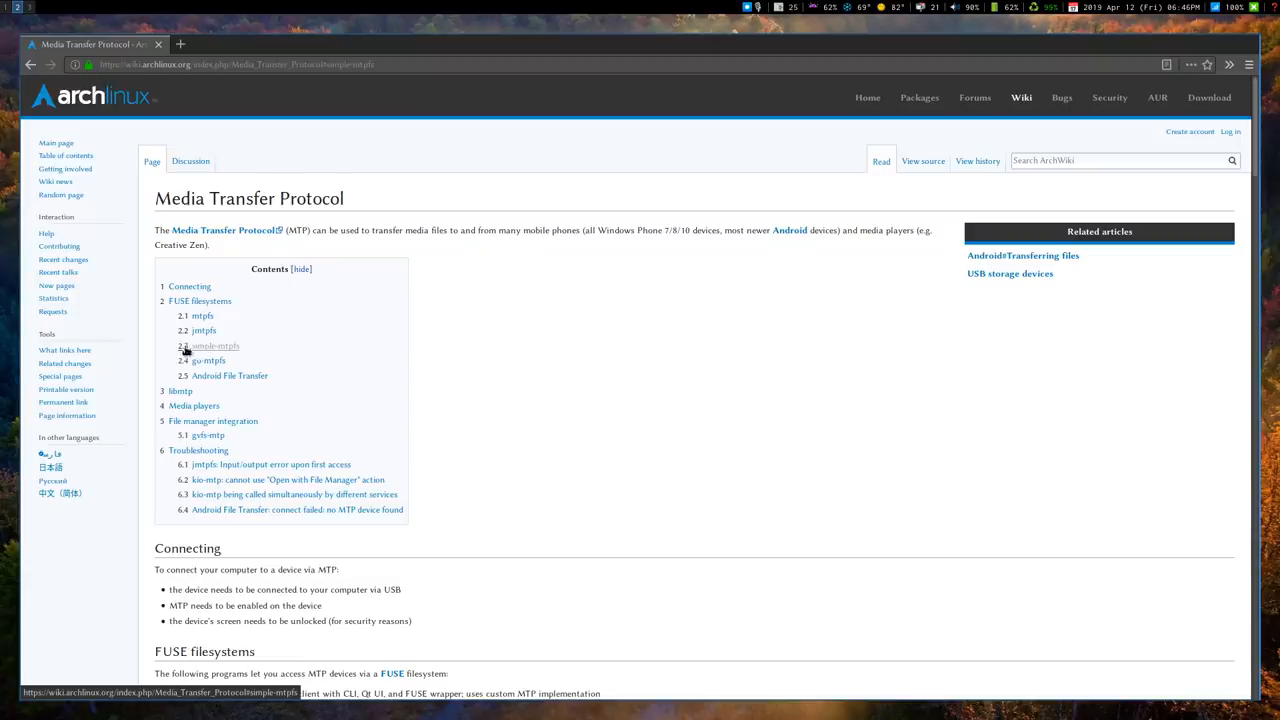
mouse_move(791, 380)
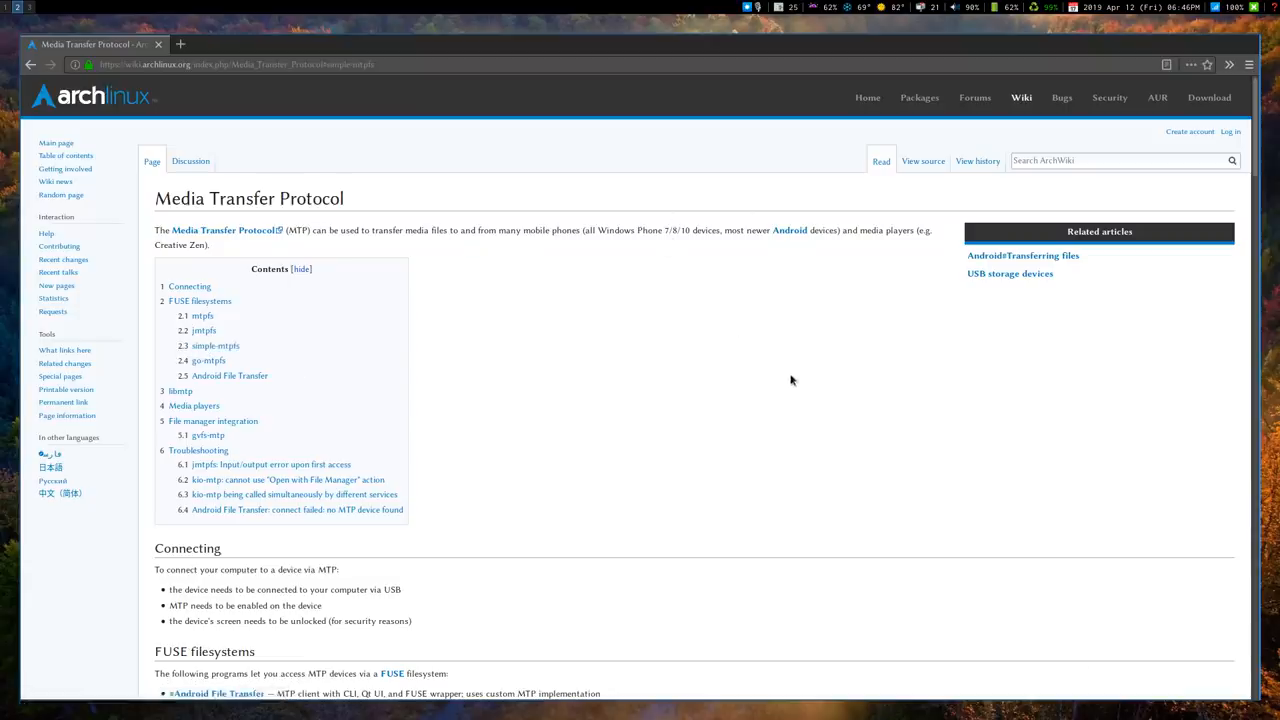